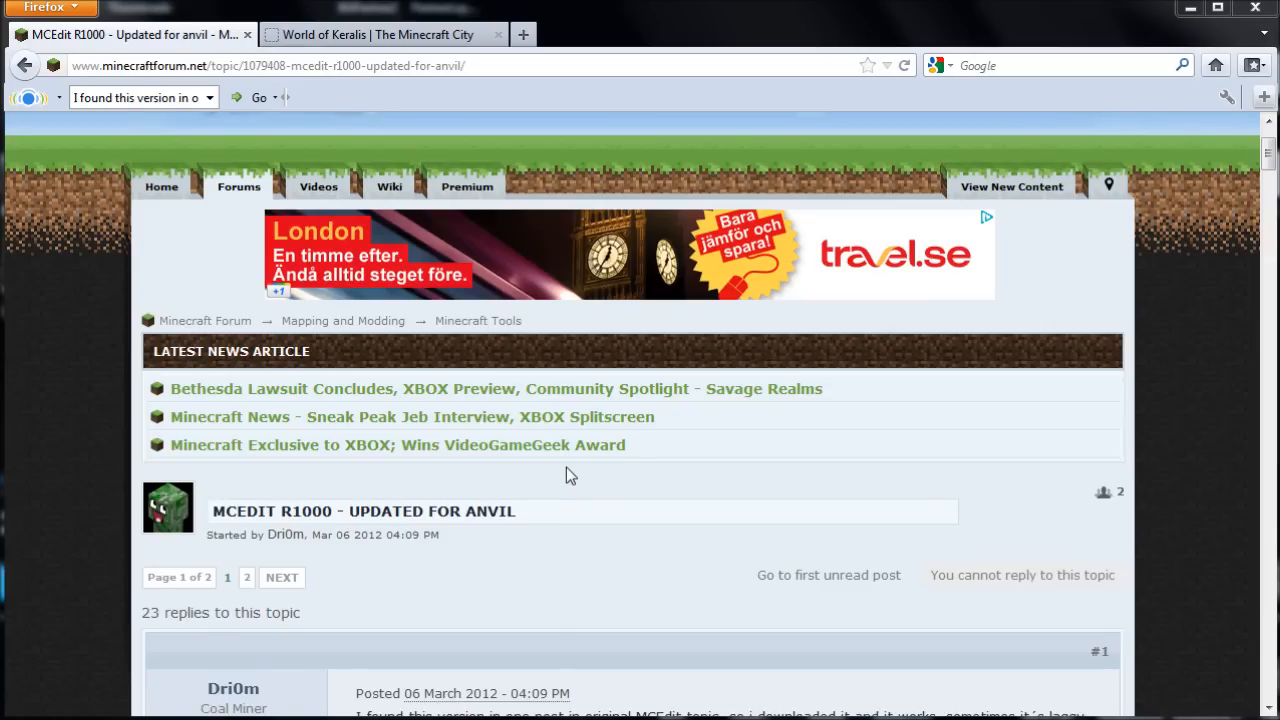
pyautogui.moveTo(487, 511)
pyautogui.write('Updated for anv')
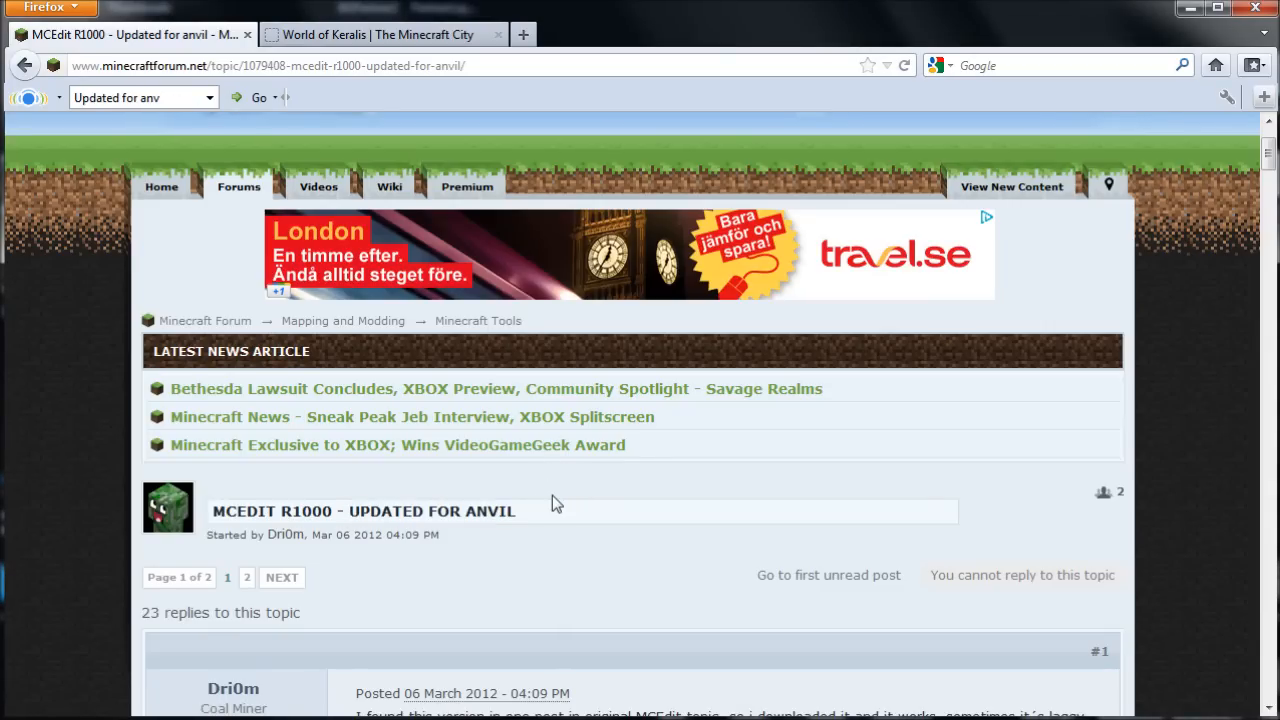
pyautogui.moveTo(728, 500)
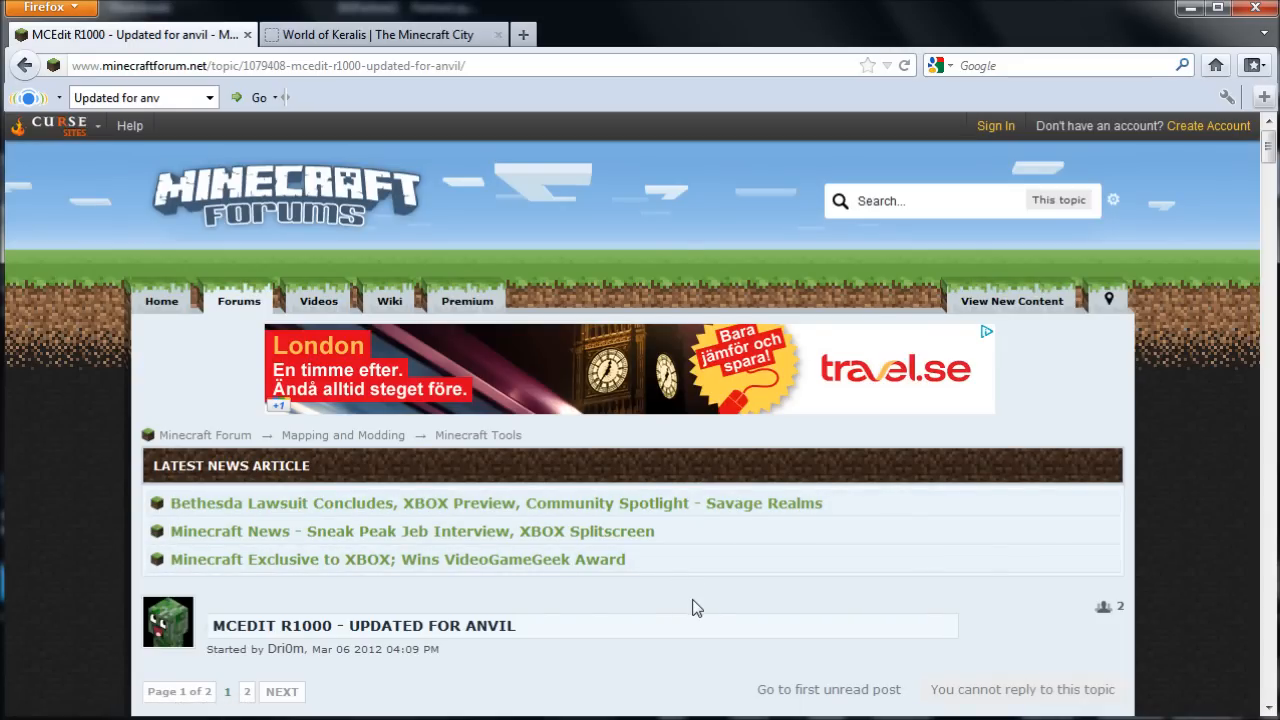
pyautogui.moveTo(709, 605)
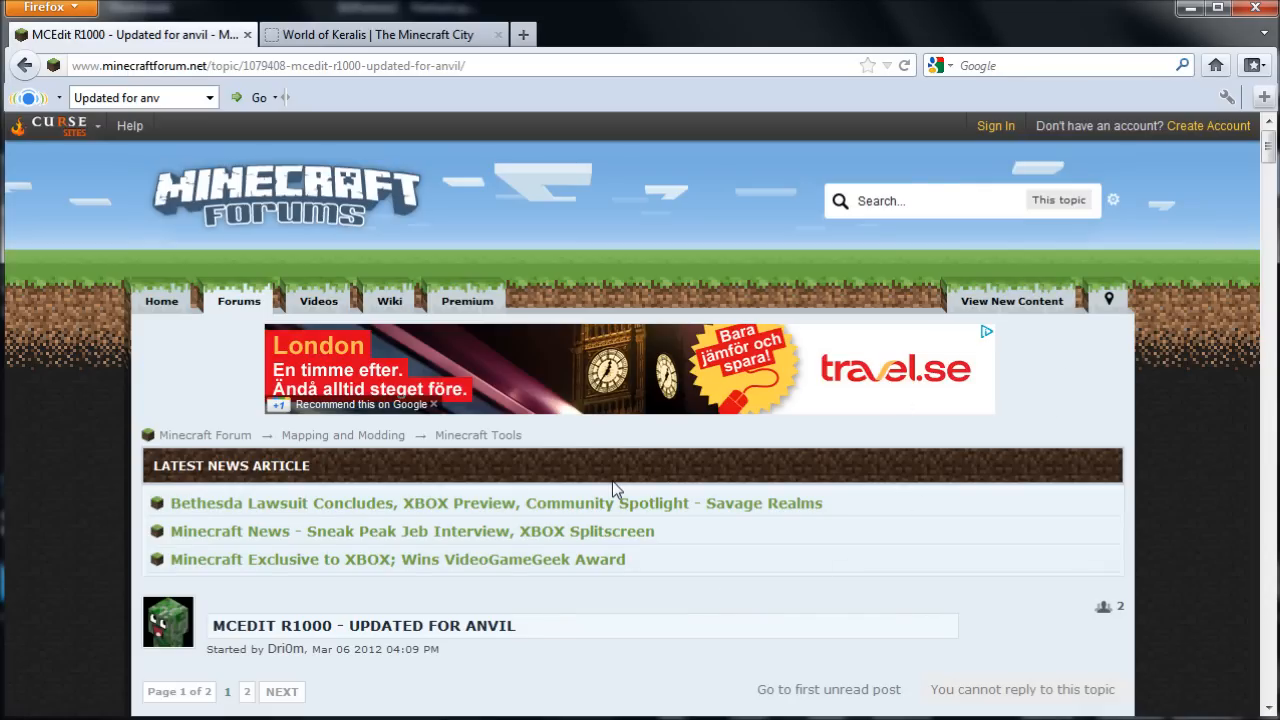
pyautogui.moveTo(95, 45)
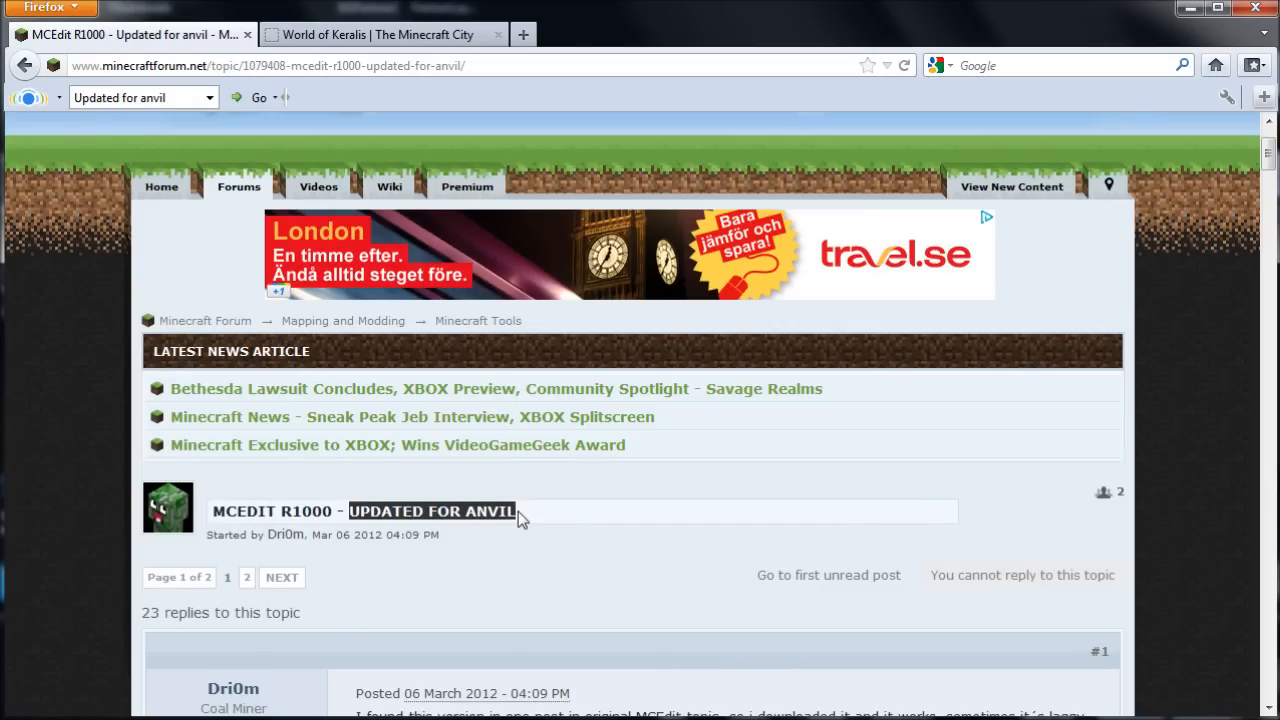
# - Scroll the MCEdit R1000 first post past the screenshots to the MCEdit.zip link
pyautogui.scroll(-3)
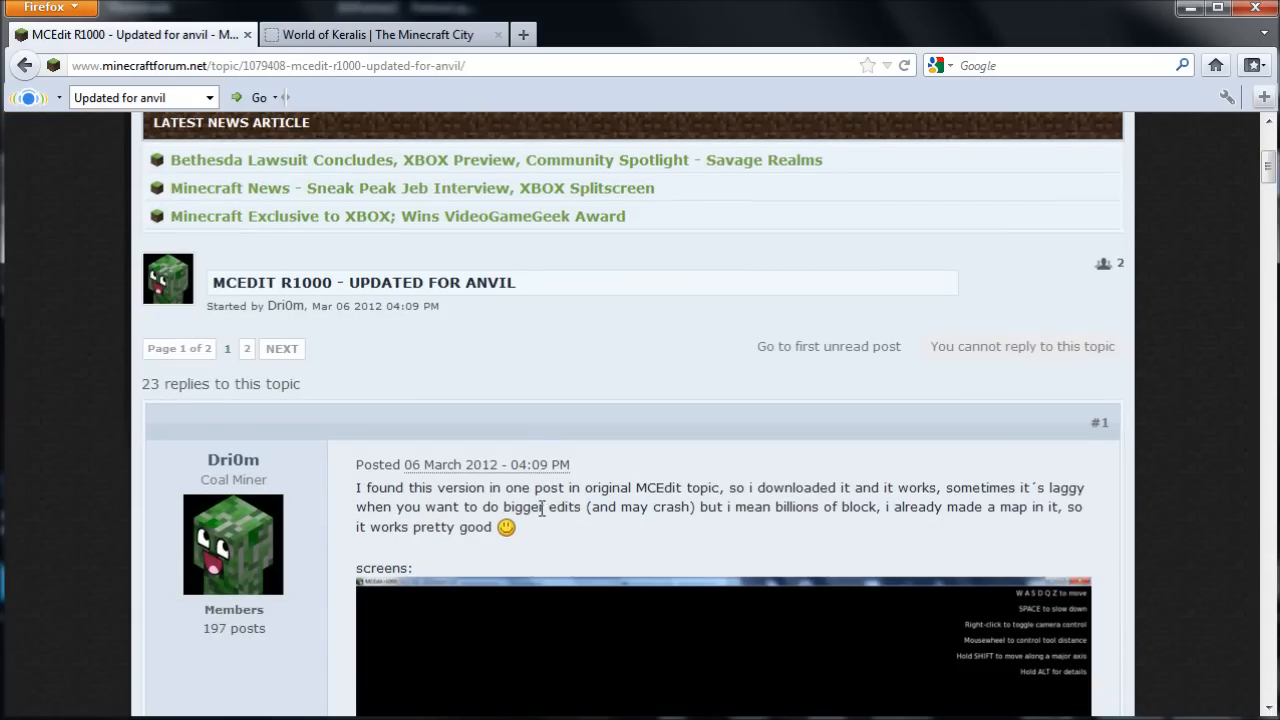
pyautogui.moveTo(424, 330)
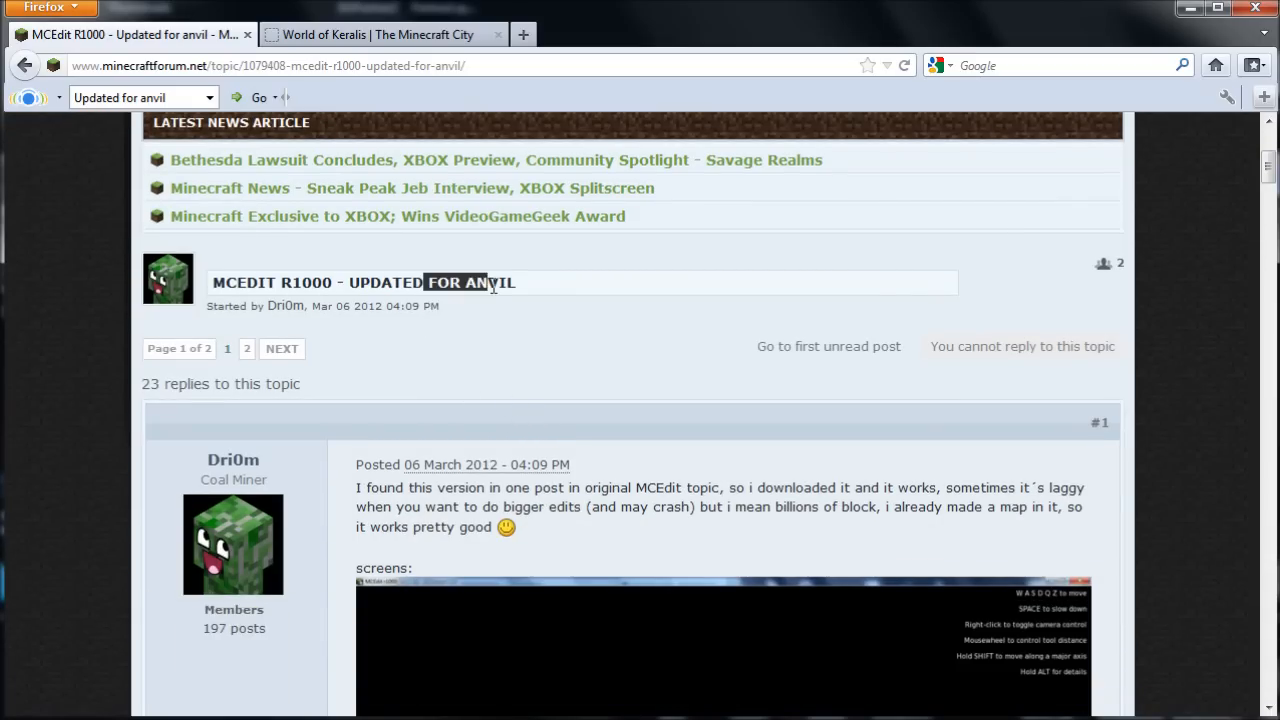
pyautogui.scroll(-3)
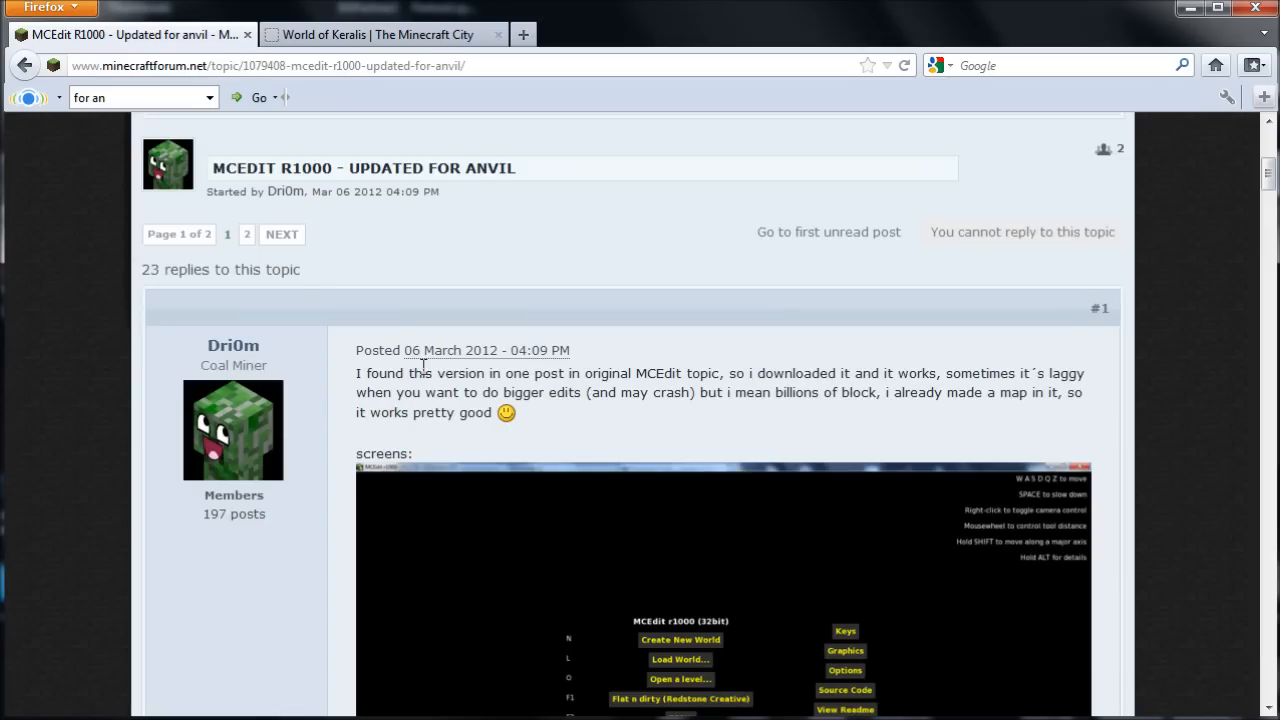
pyautogui.moveTo(471, 322)
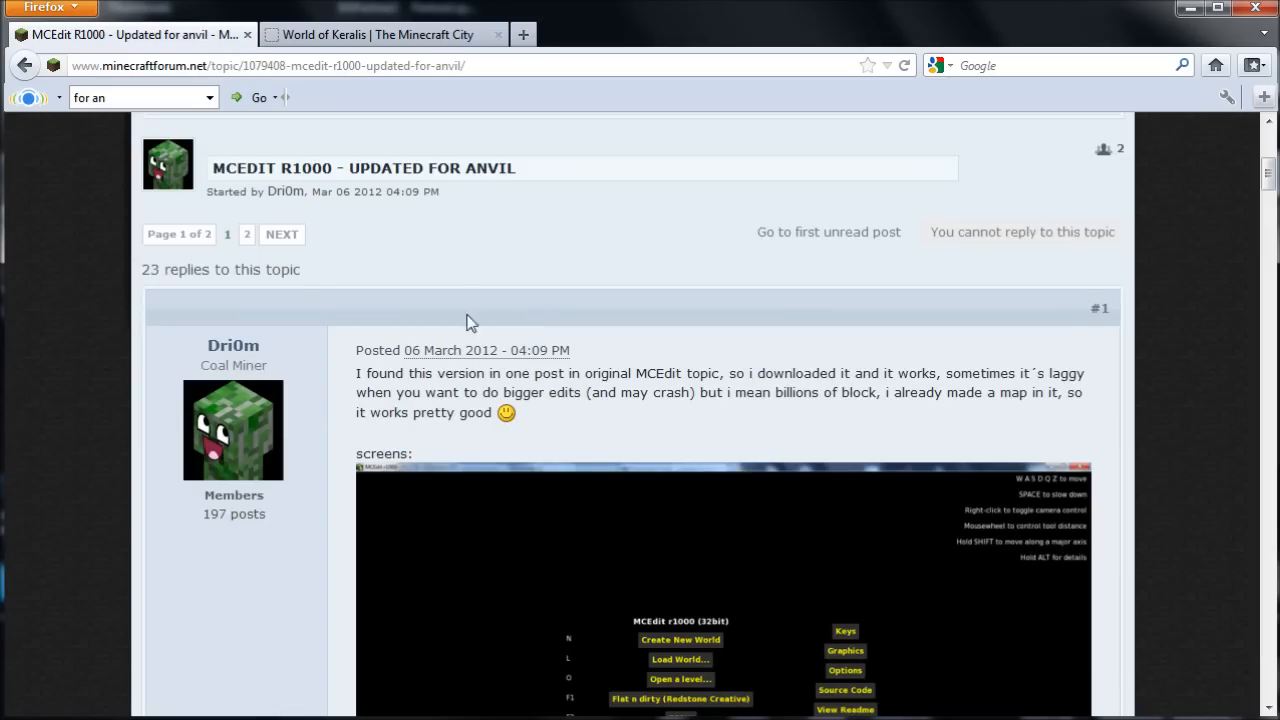
pyautogui.scroll(-3)
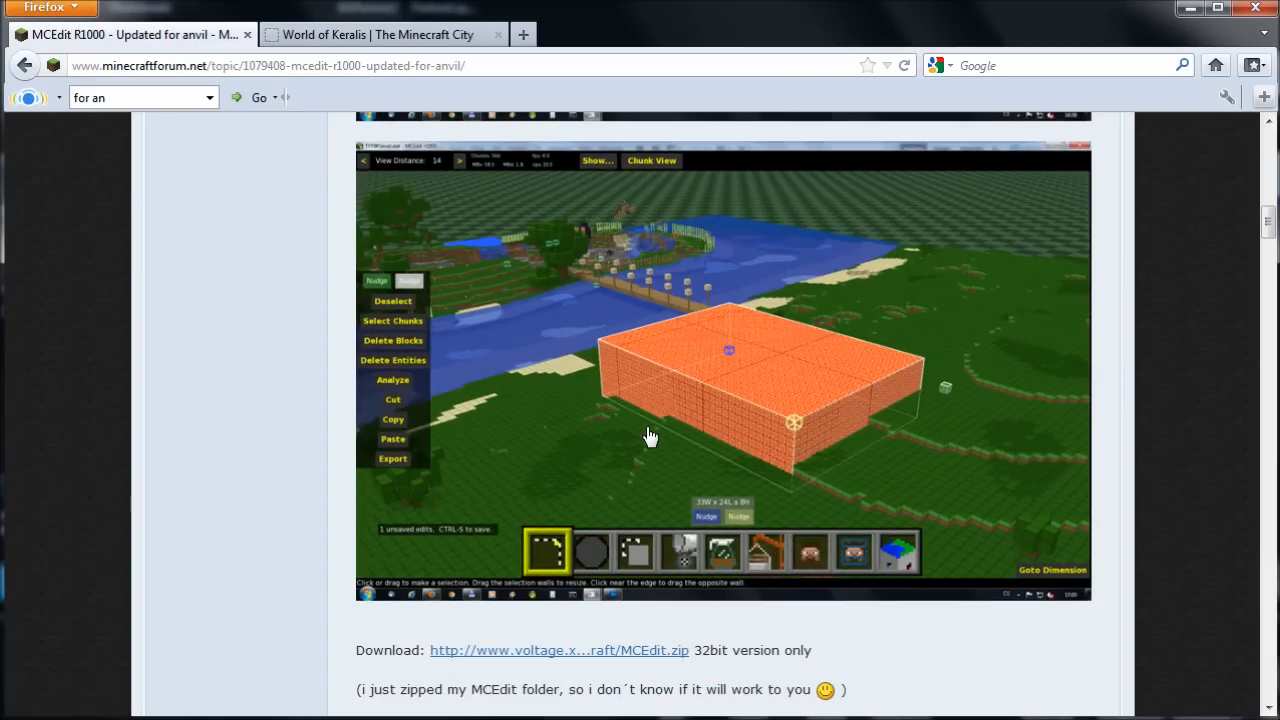
pyautogui.scroll(-3)
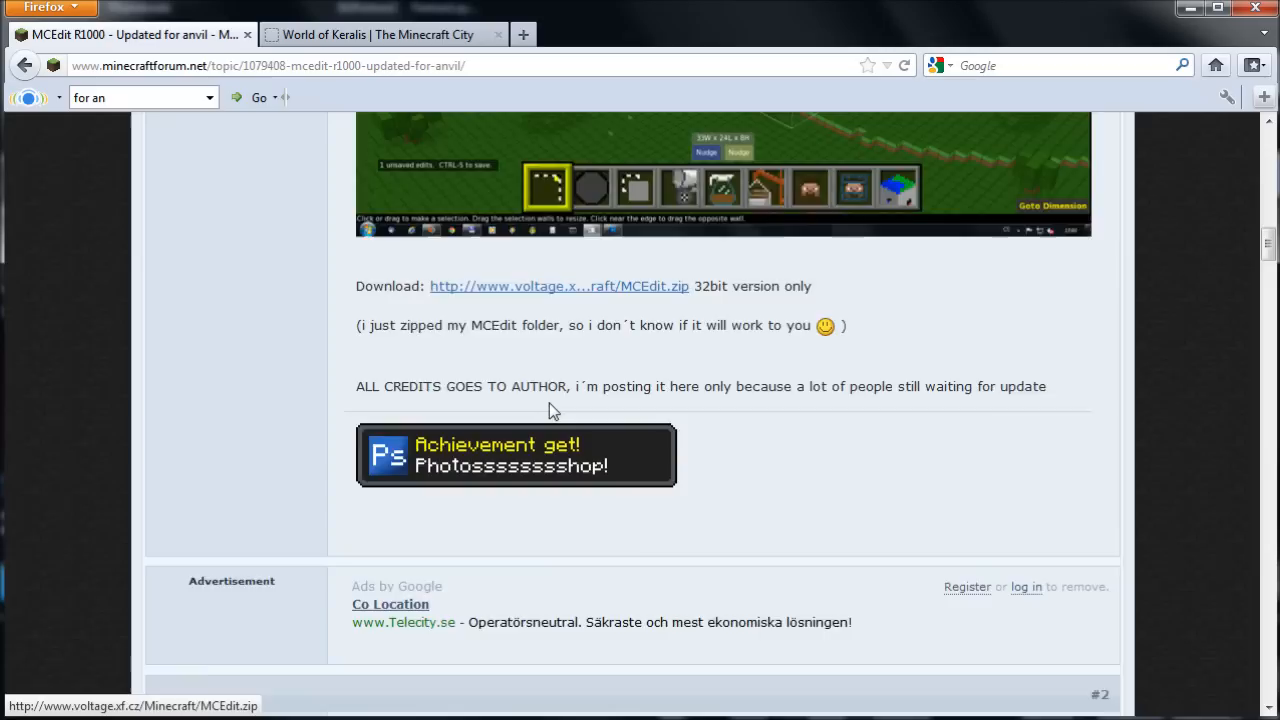
pyautogui.scroll(-3)
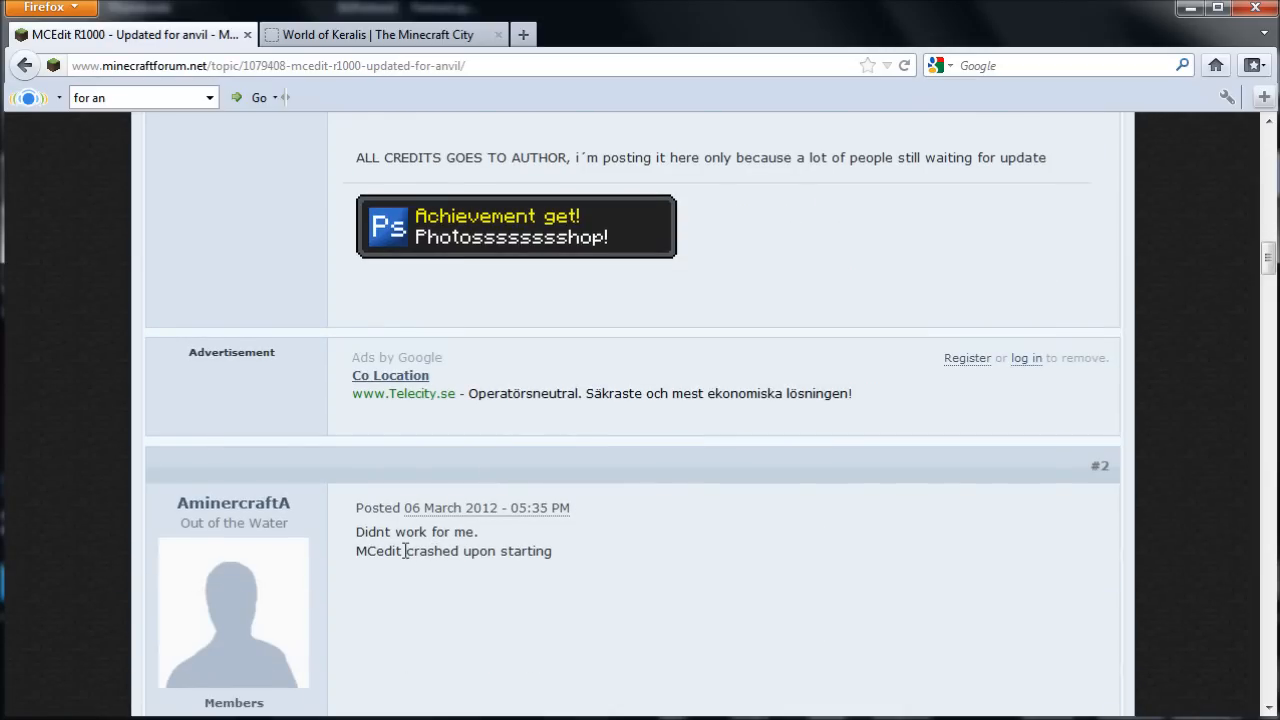
pyautogui.scroll(-3)
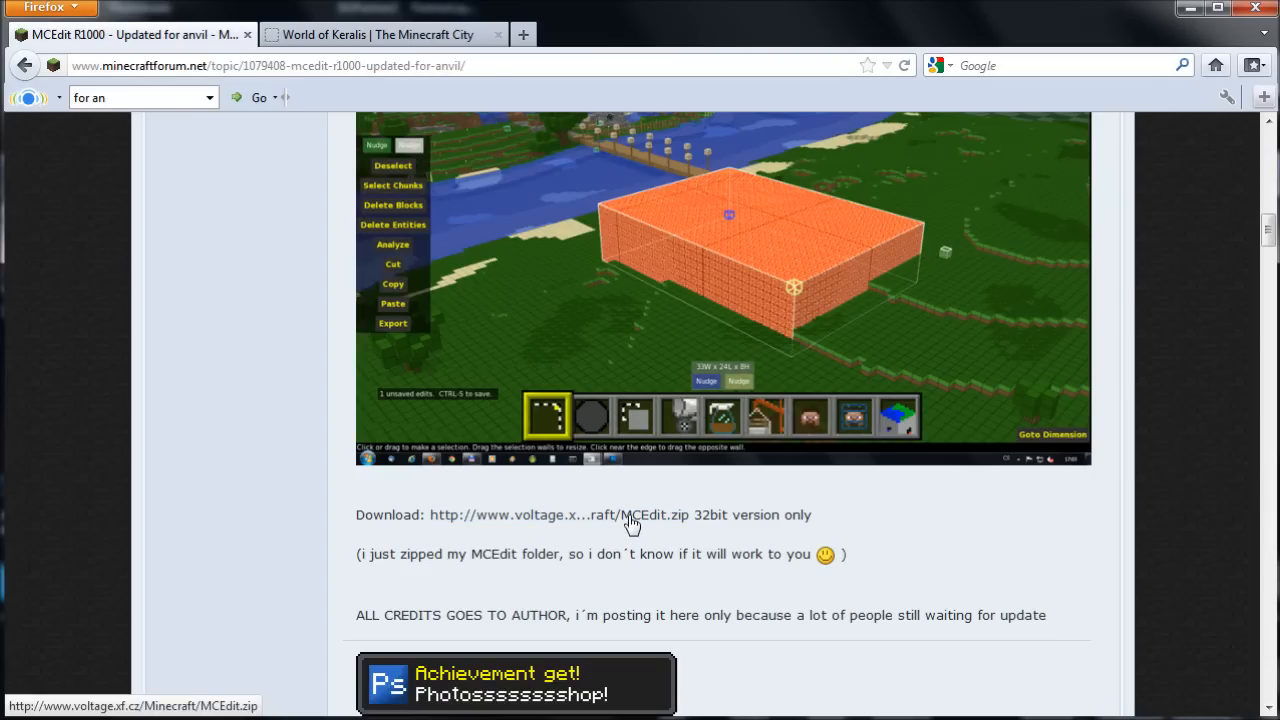
pyautogui.moveTo(680, 531)
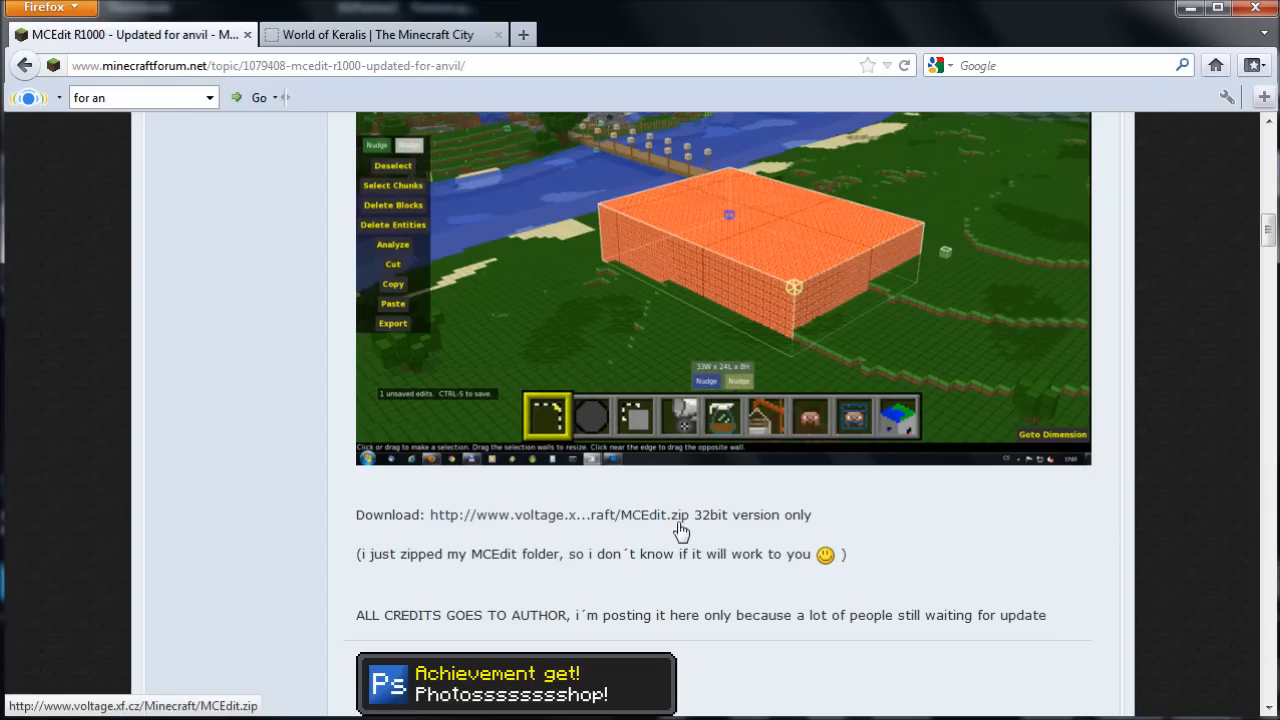
pyautogui.moveTo(670, 527)
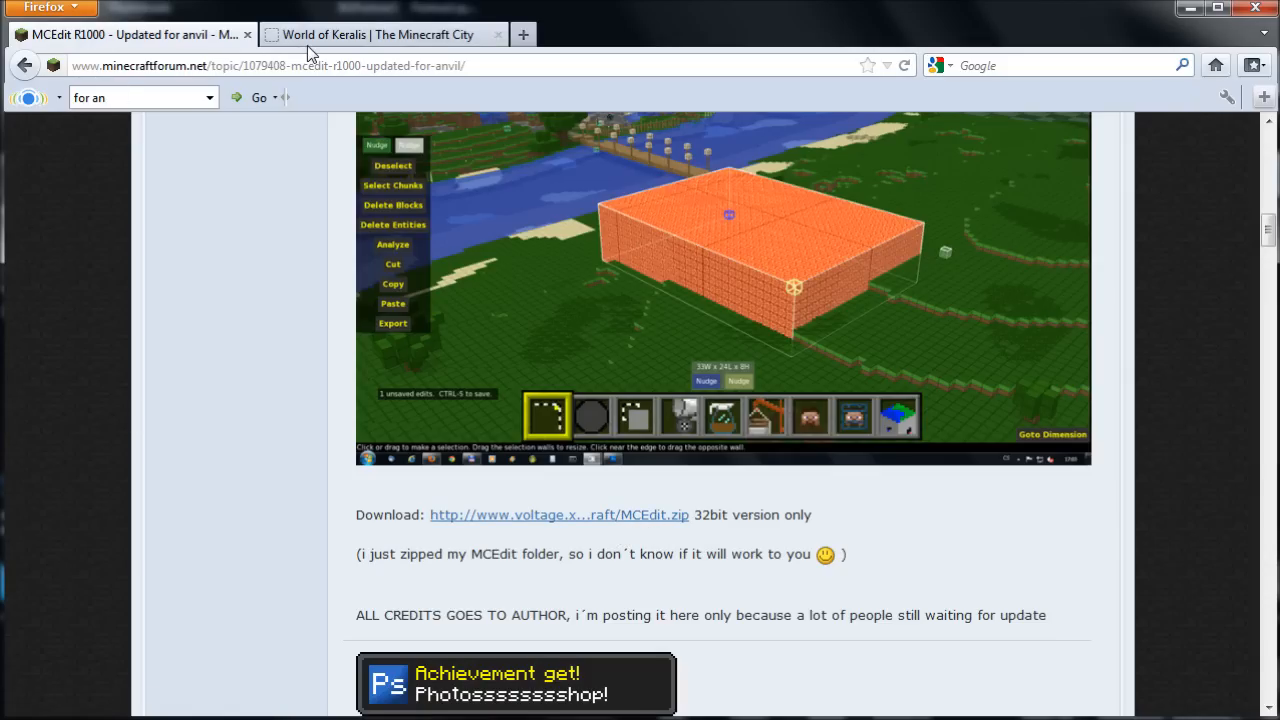
# - On World of Keralis Downloads, open 'The Mansion' under Schematics
pyautogui.click(383, 34)
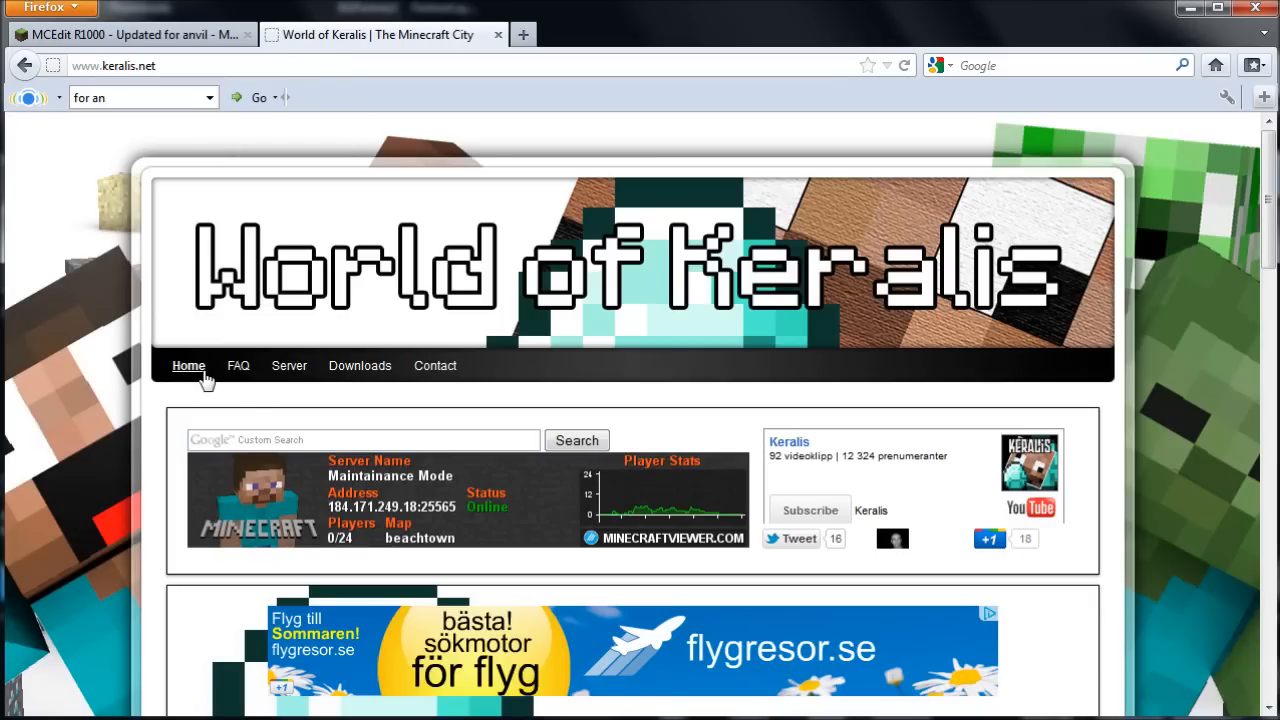
pyautogui.click(359, 365)
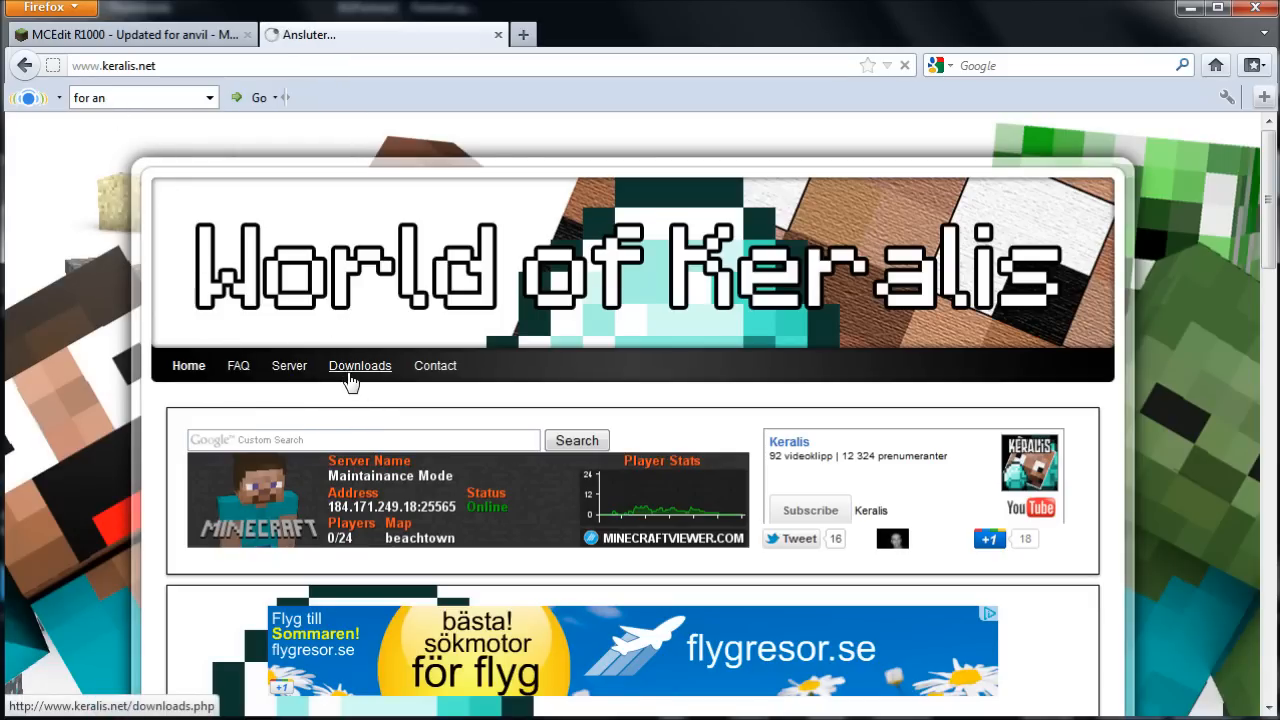
pyautogui.click(360, 365)
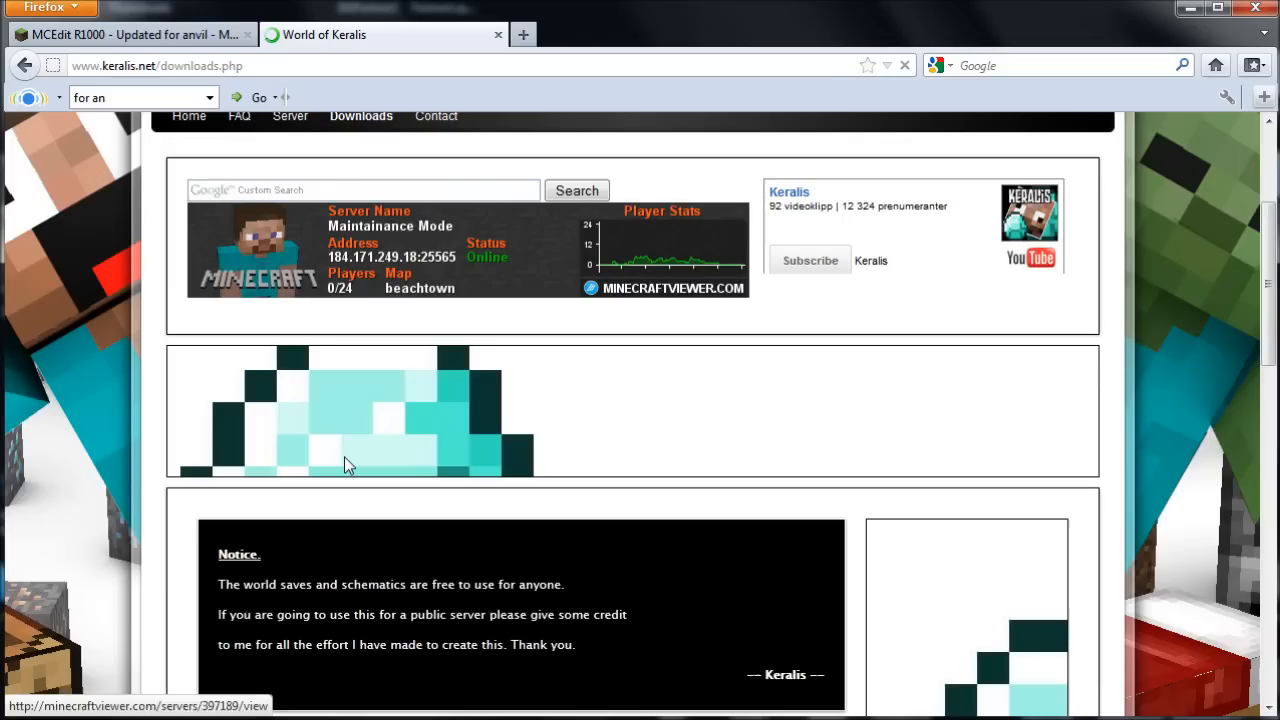
pyautogui.scroll(-3)
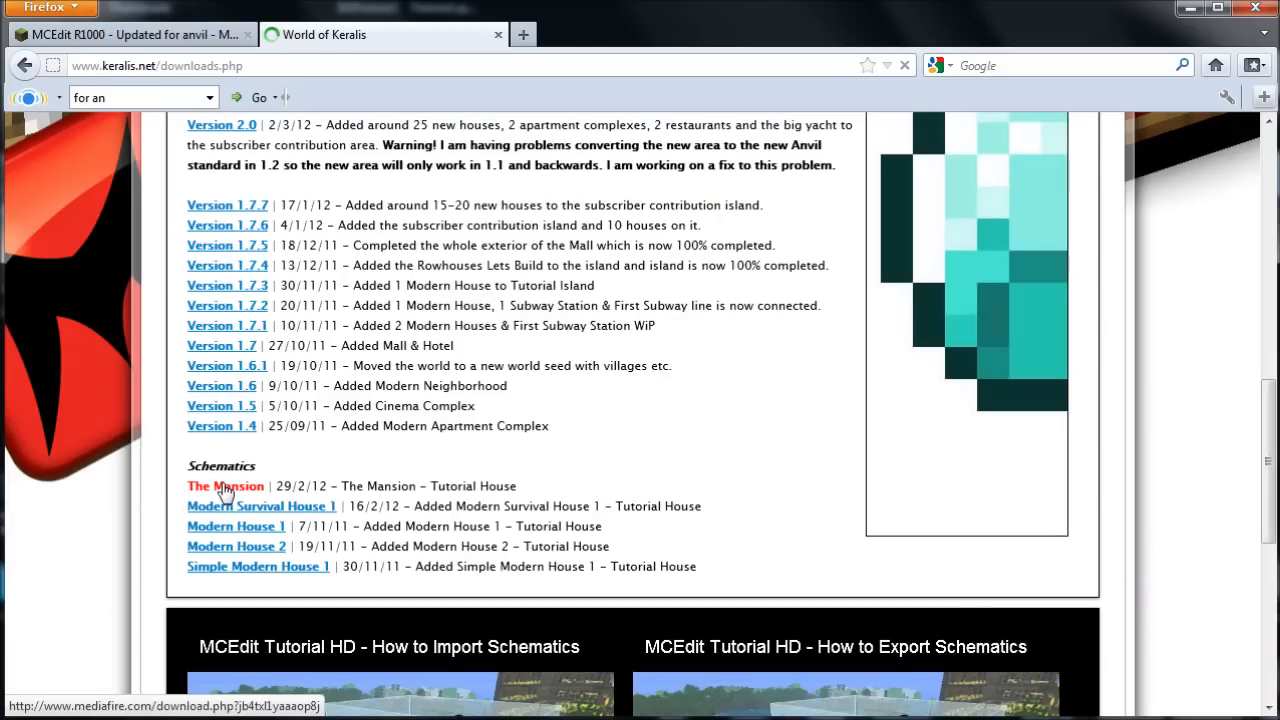
pyautogui.click(224, 486)
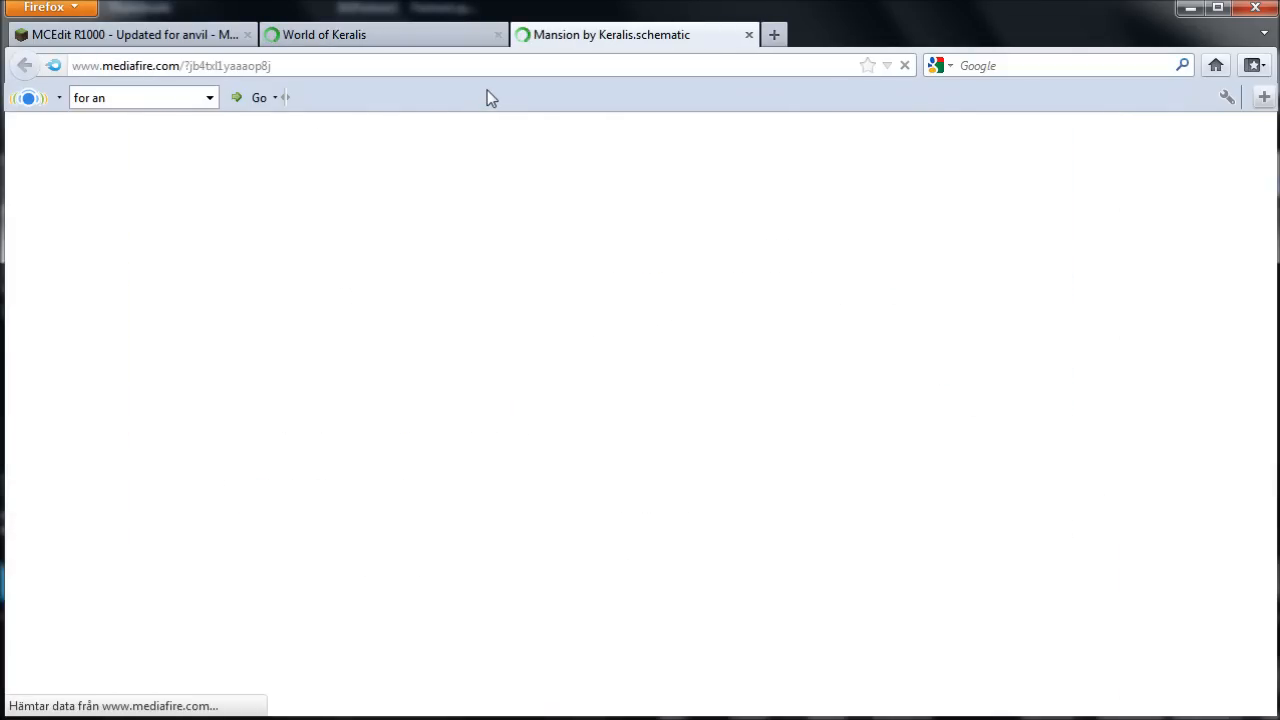
# - Save 'Mansion by Keralis' via Save Link As into the MCEdit folder and close the notice
pyautogui.rightClick(673, 636)
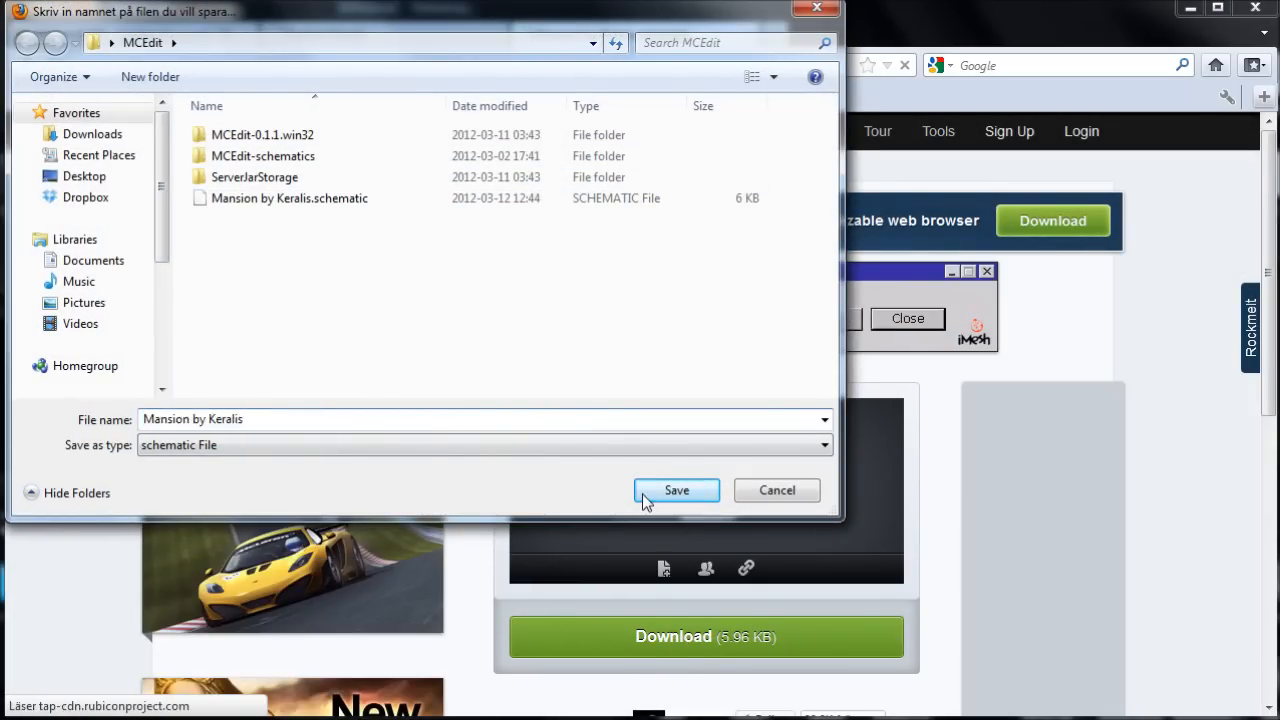
pyautogui.click(676, 490)
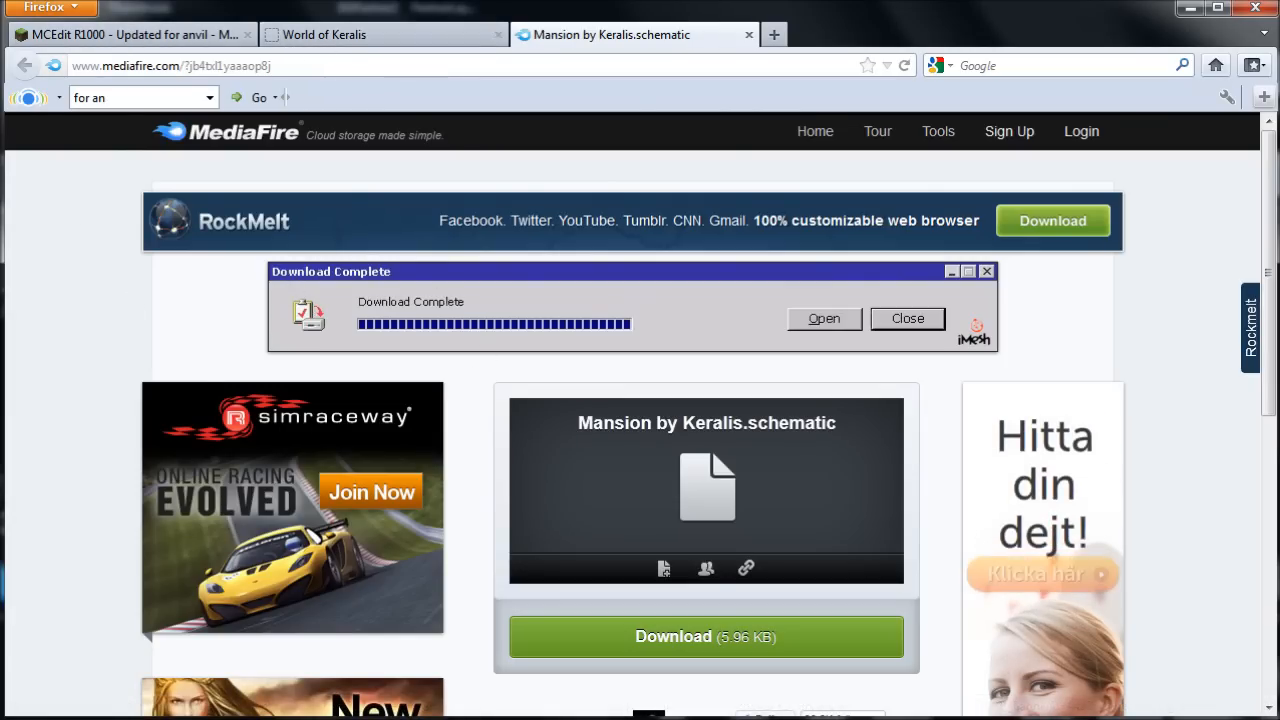
pyautogui.click(823, 318)
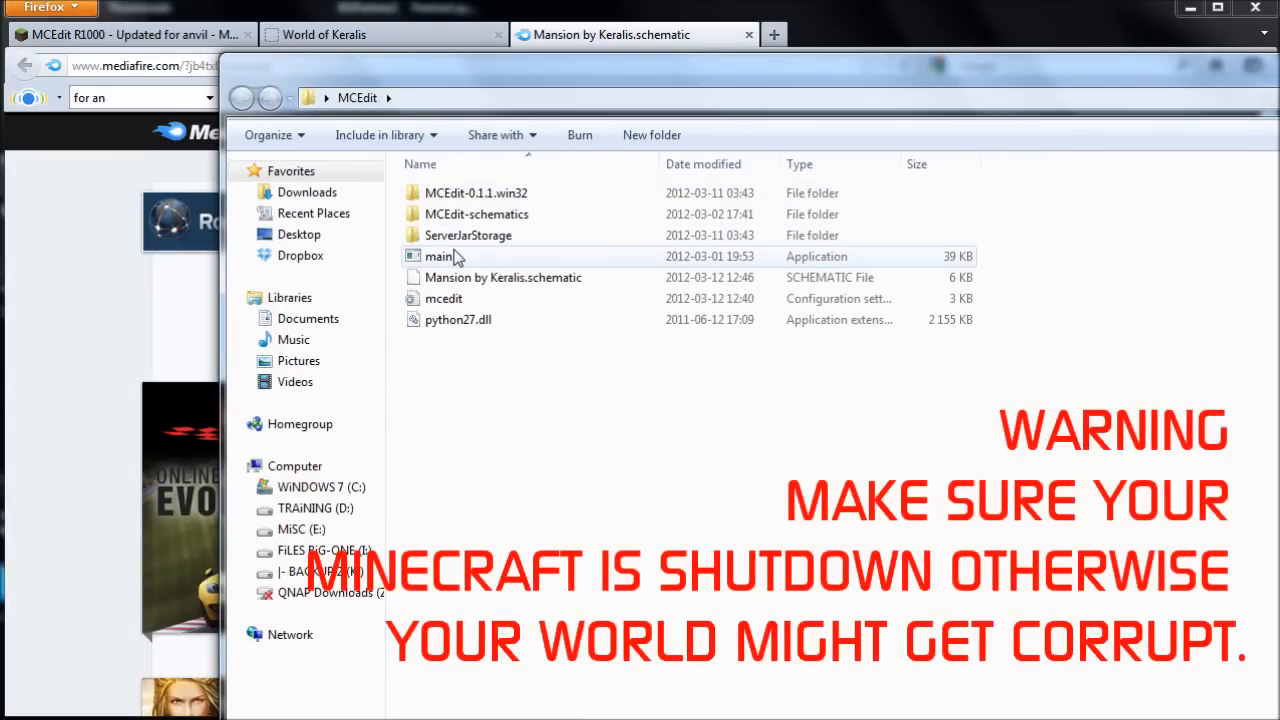
# - Launch the 'main' MCEdit application from the MCEdit folder
pyautogui.click(438, 256)
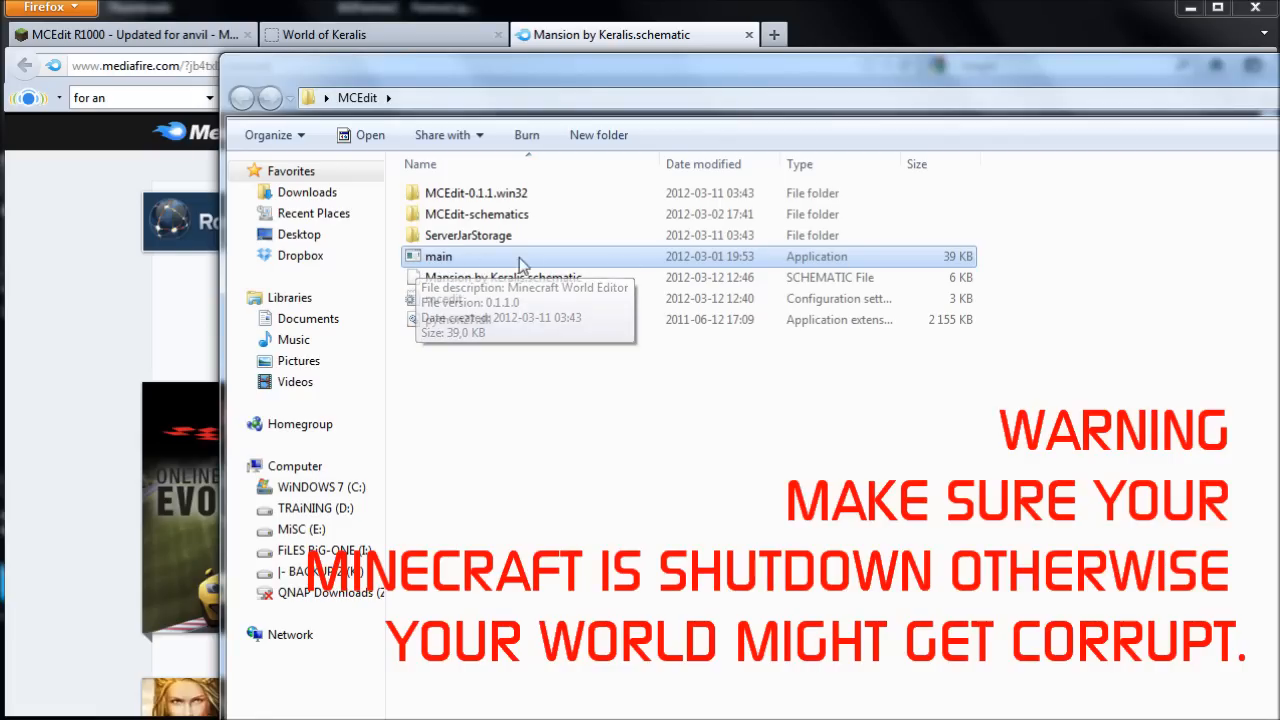
pyautogui.doubleClick(437, 256)
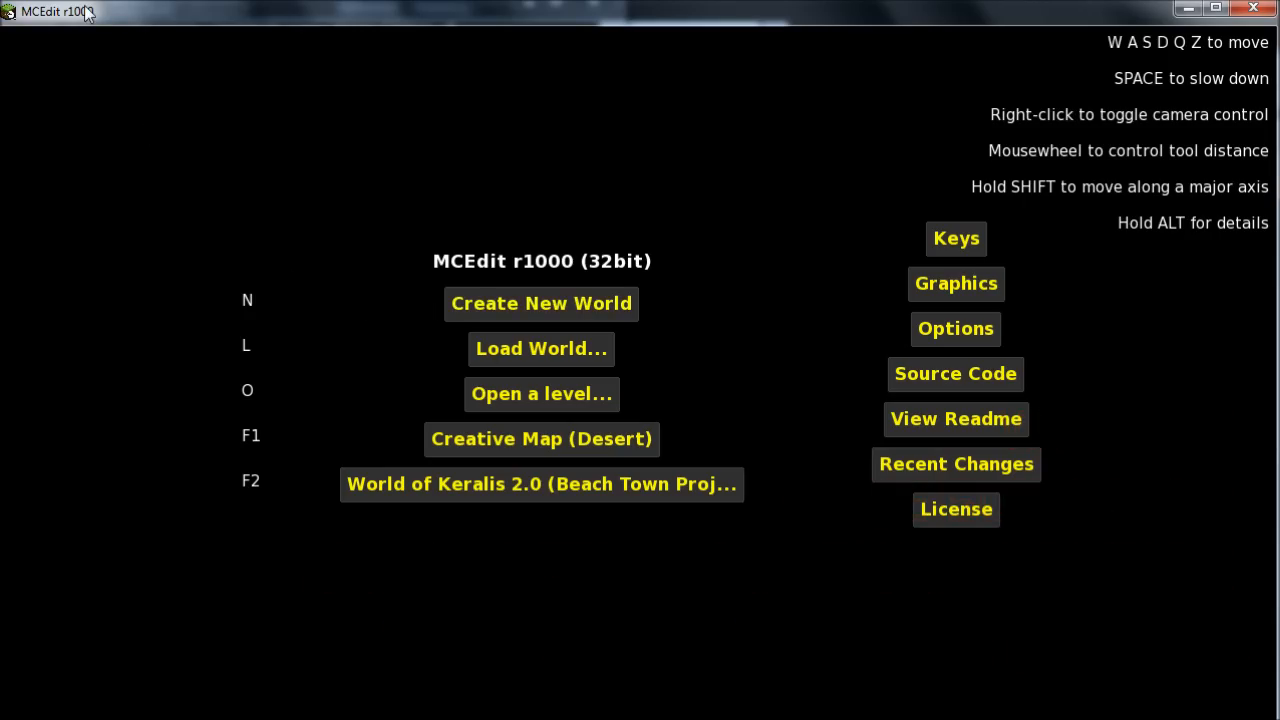
pyautogui.moveTo(290, 131)
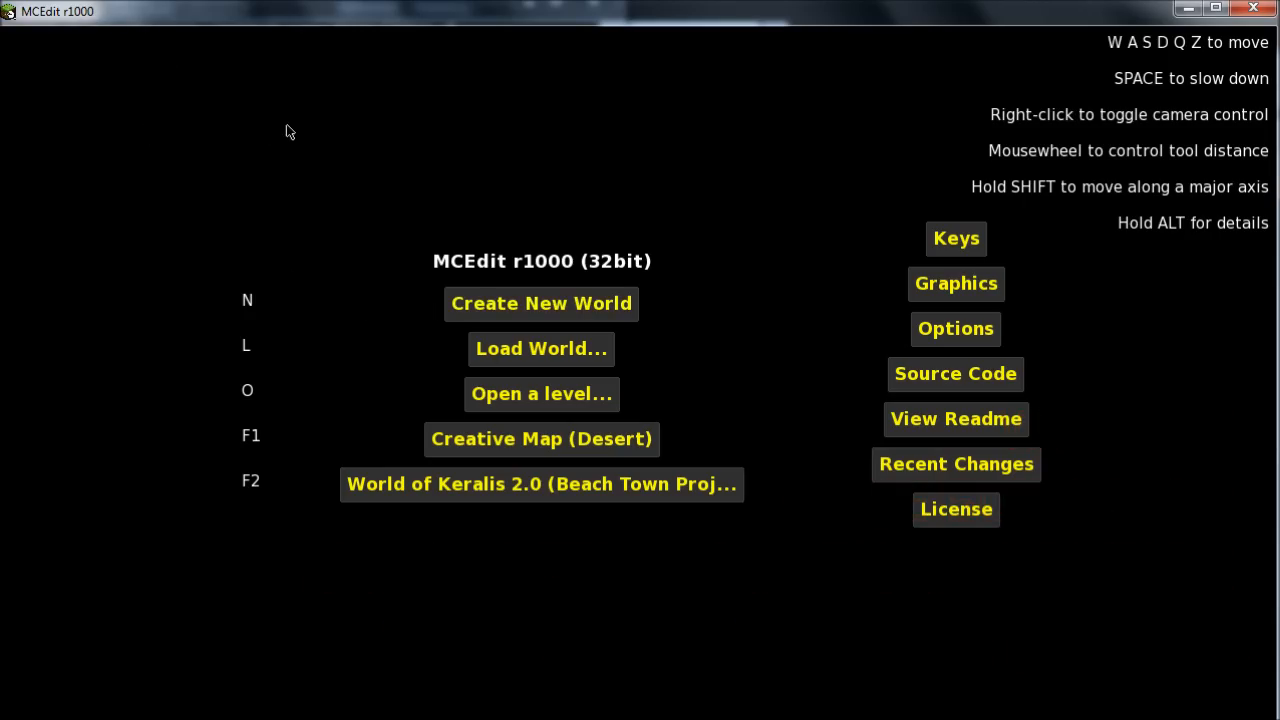
pyautogui.moveTo(343, 200)
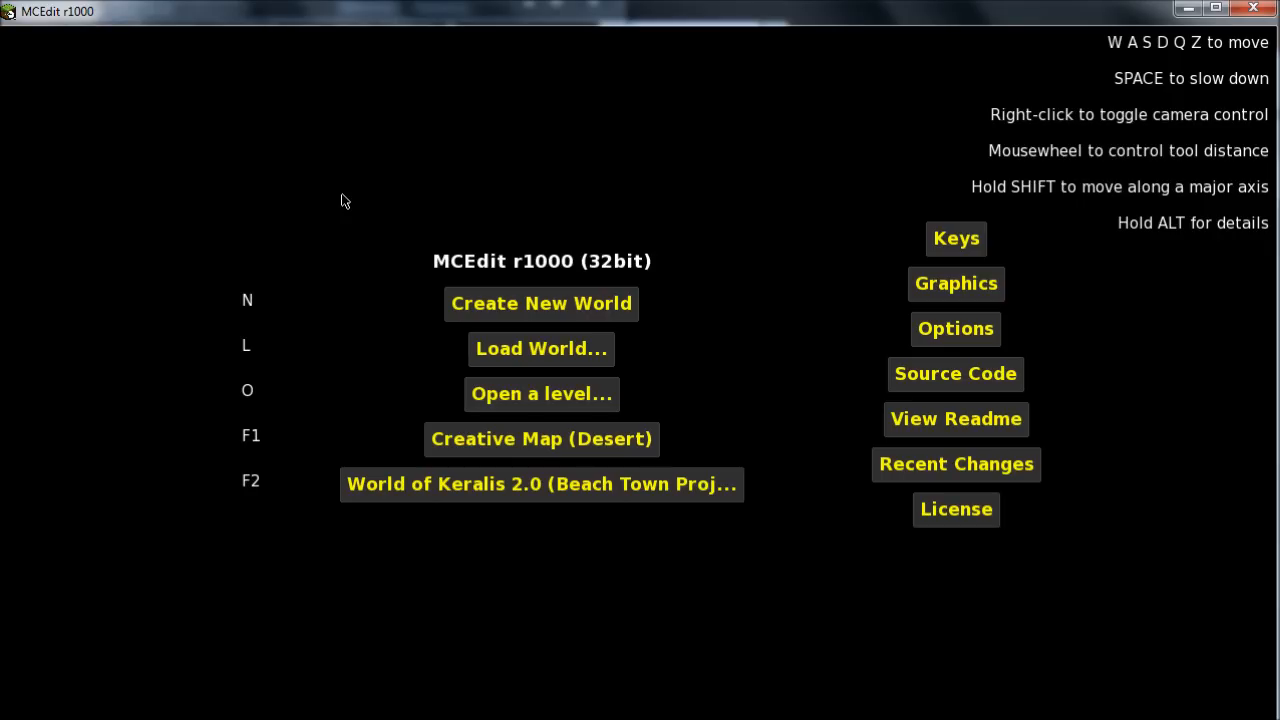
pyautogui.moveTo(350, 209)
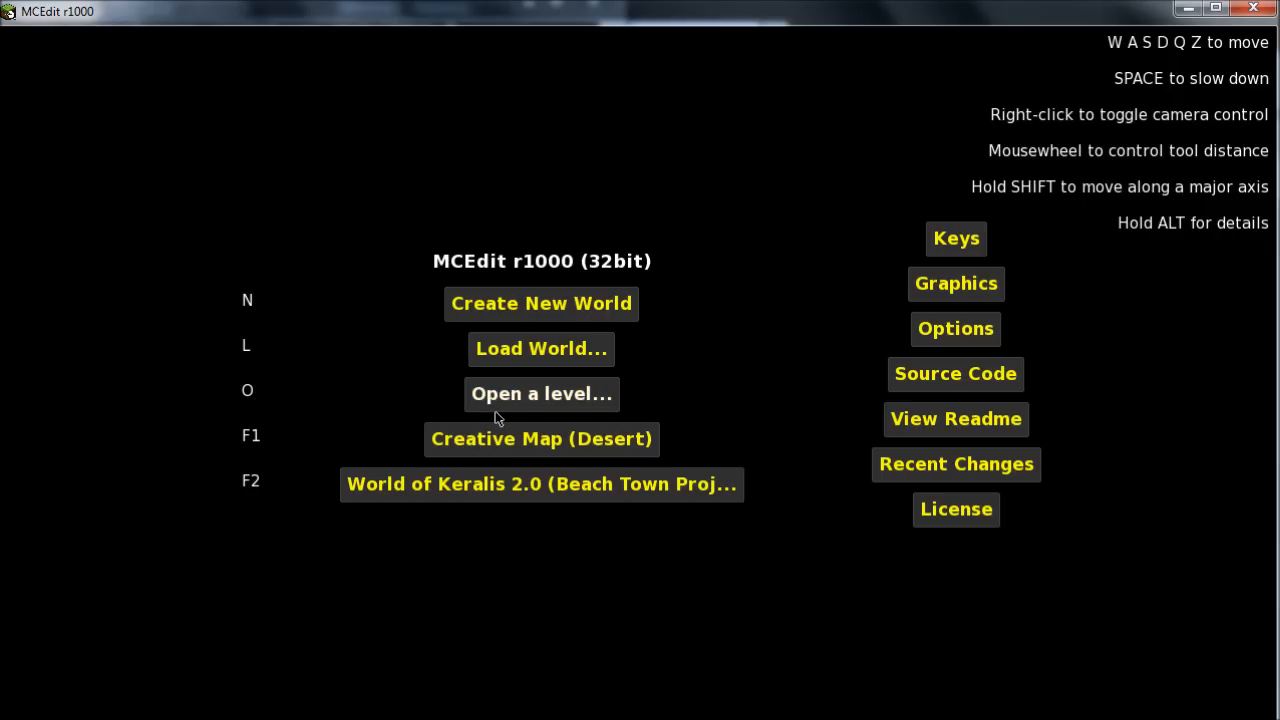
pyautogui.moveTo(470, 439)
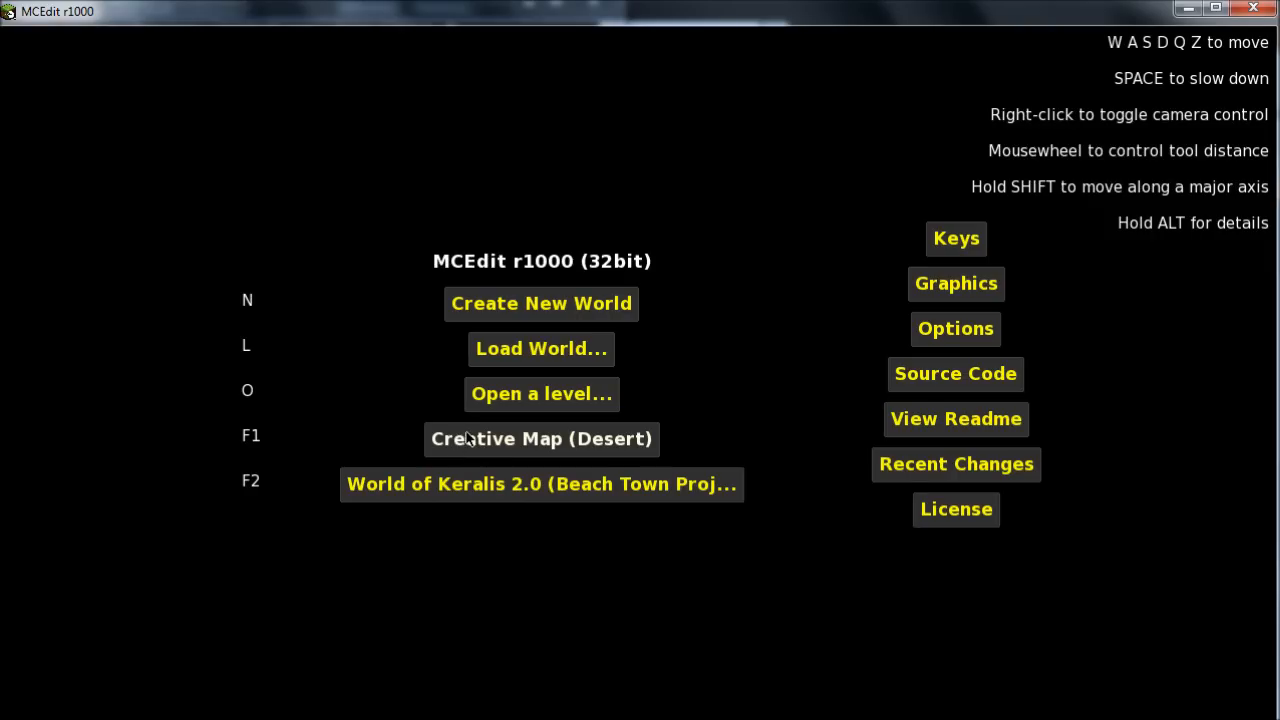
pyautogui.moveTo(378, 296)
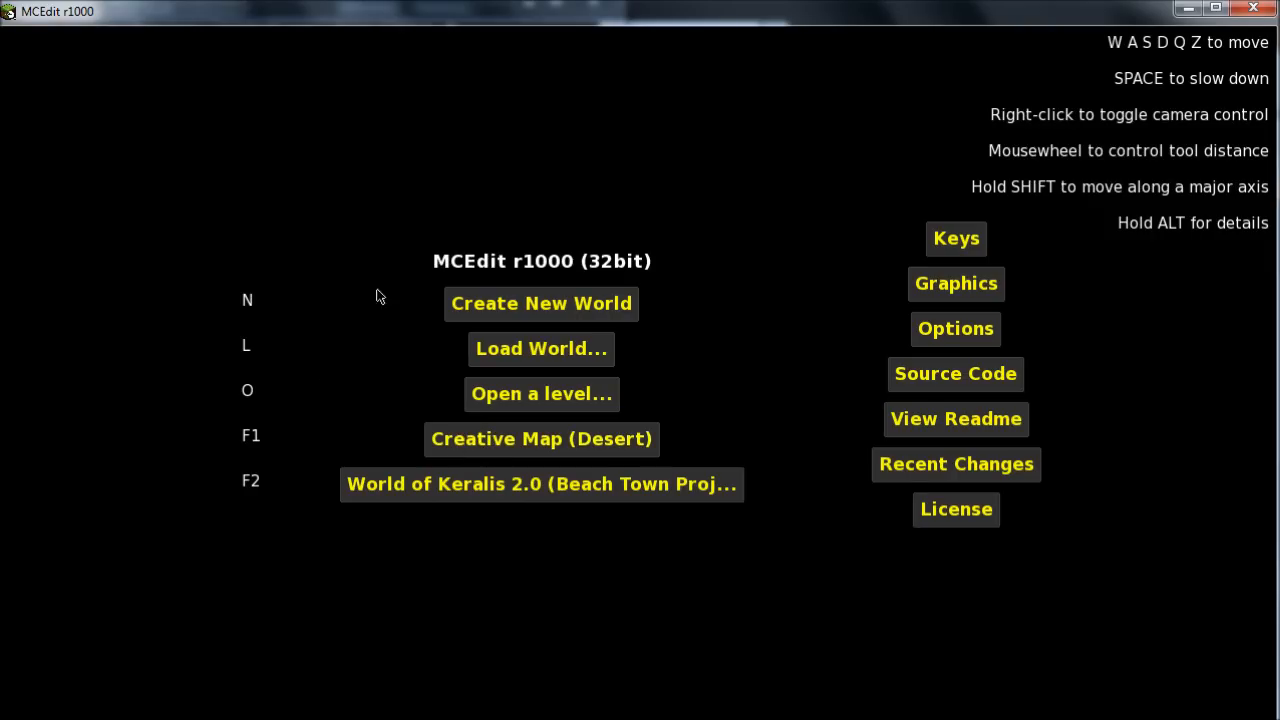
pyautogui.moveTo(448, 291)
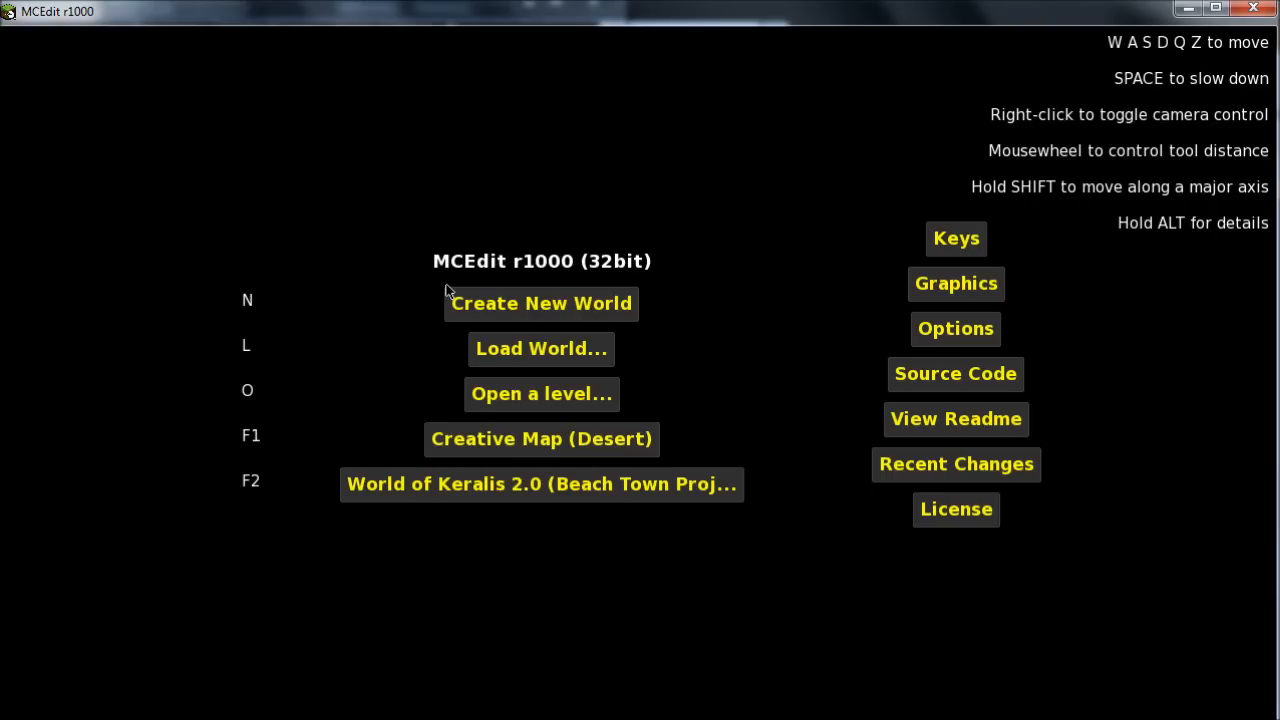
# - Choose 'Load World...' on the MCEdit start screen
pyautogui.click(541, 348)
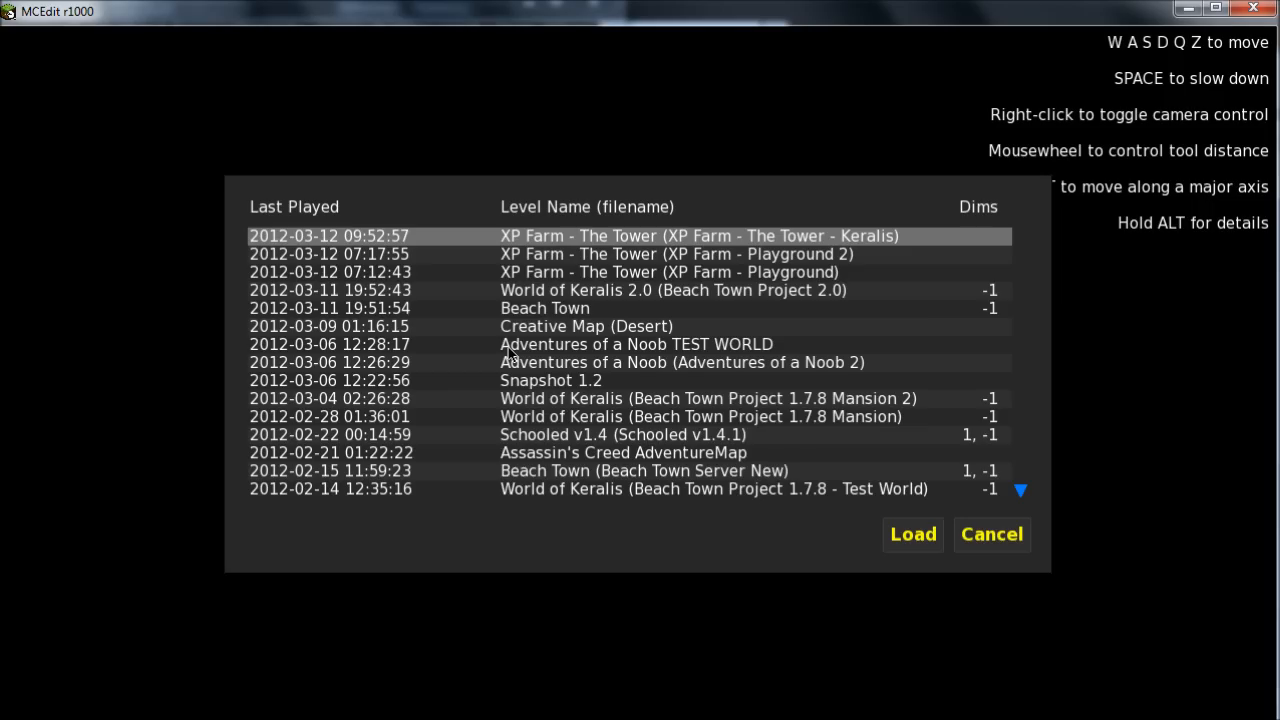
# - Load the 'Creative Map (Desert)' world from the level list
pyautogui.click(911, 534)
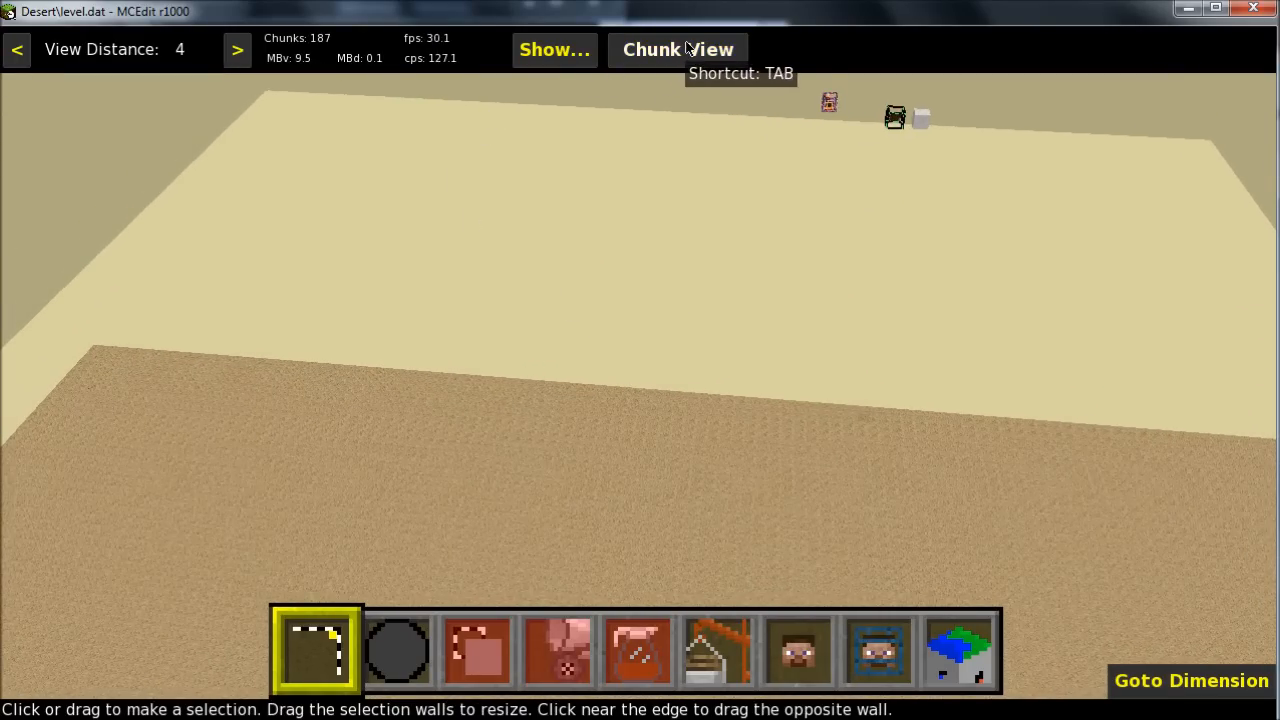
pyautogui.click(677, 49)
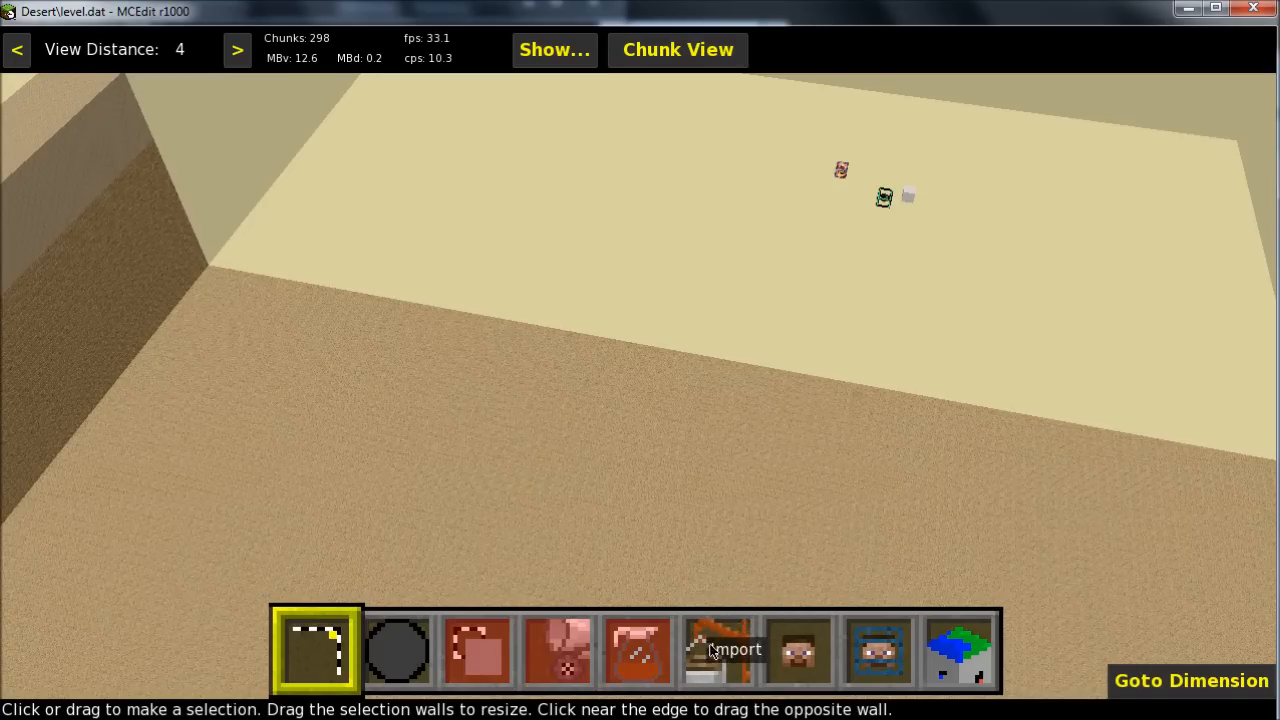
# - Import 'Mansion by Keralis.schematic' from the MCEdit folder
pyautogui.click(718, 650)
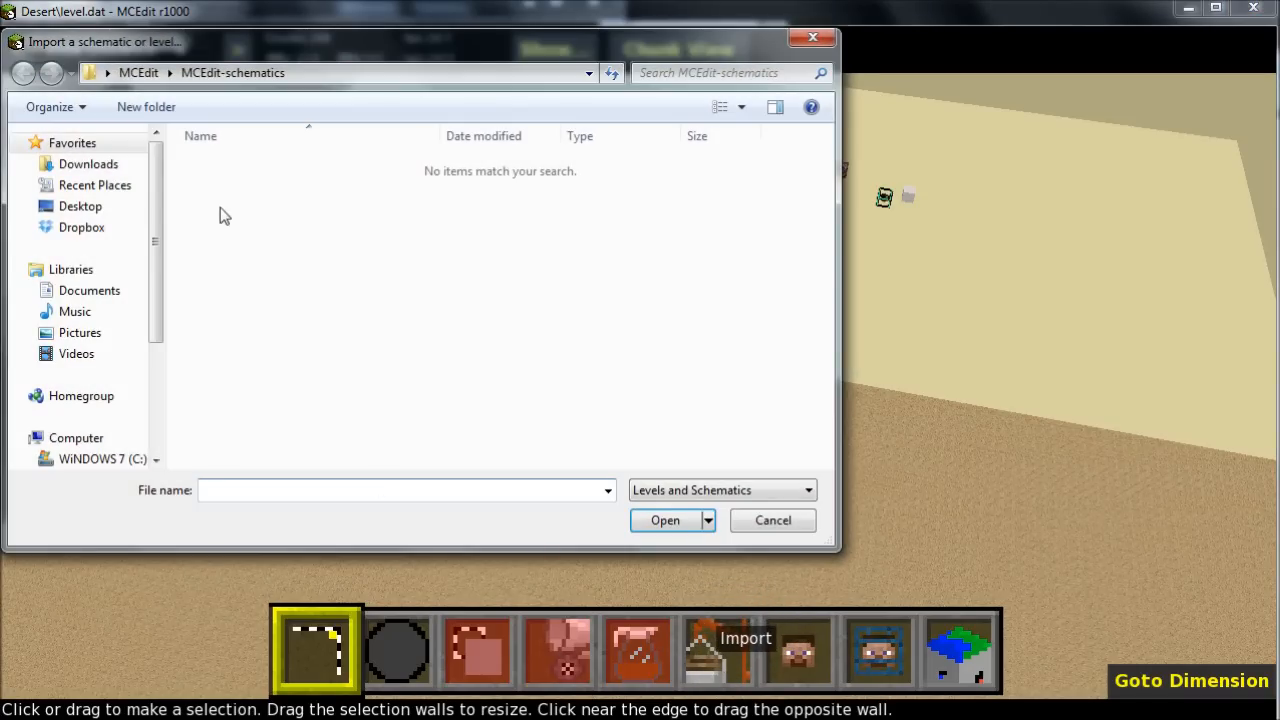
pyautogui.click(138, 72)
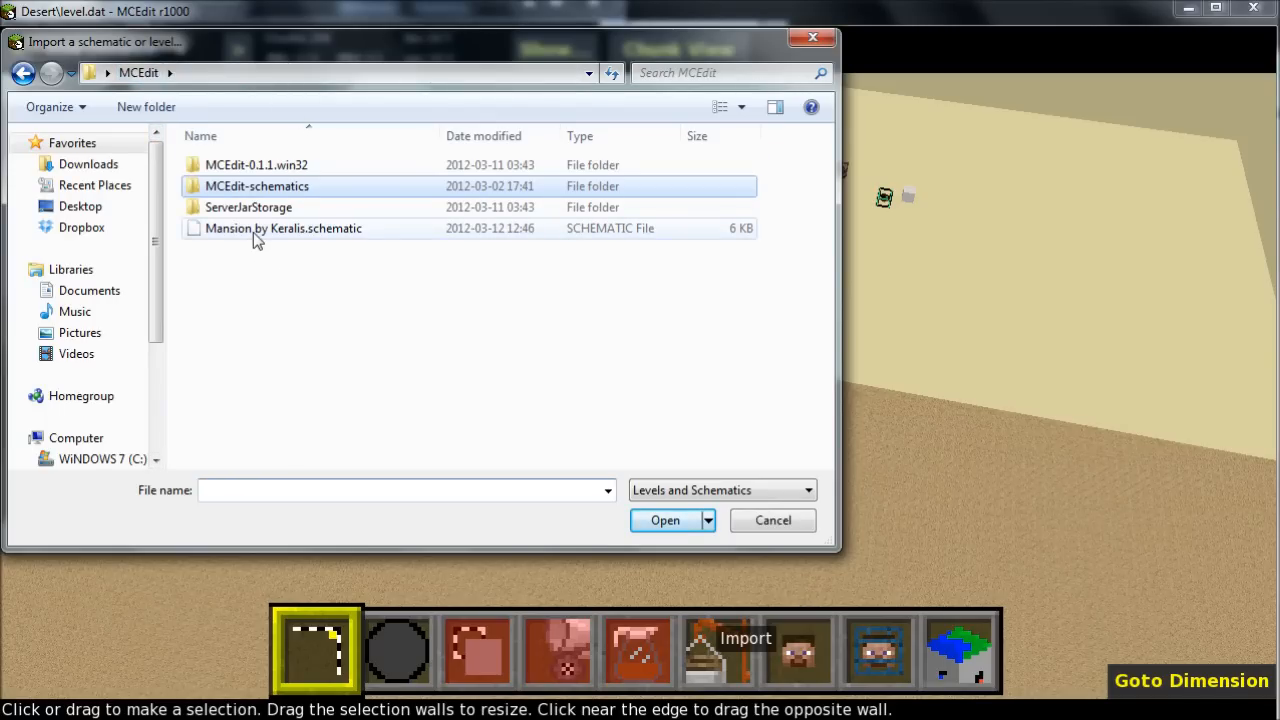
pyautogui.click(283, 228)
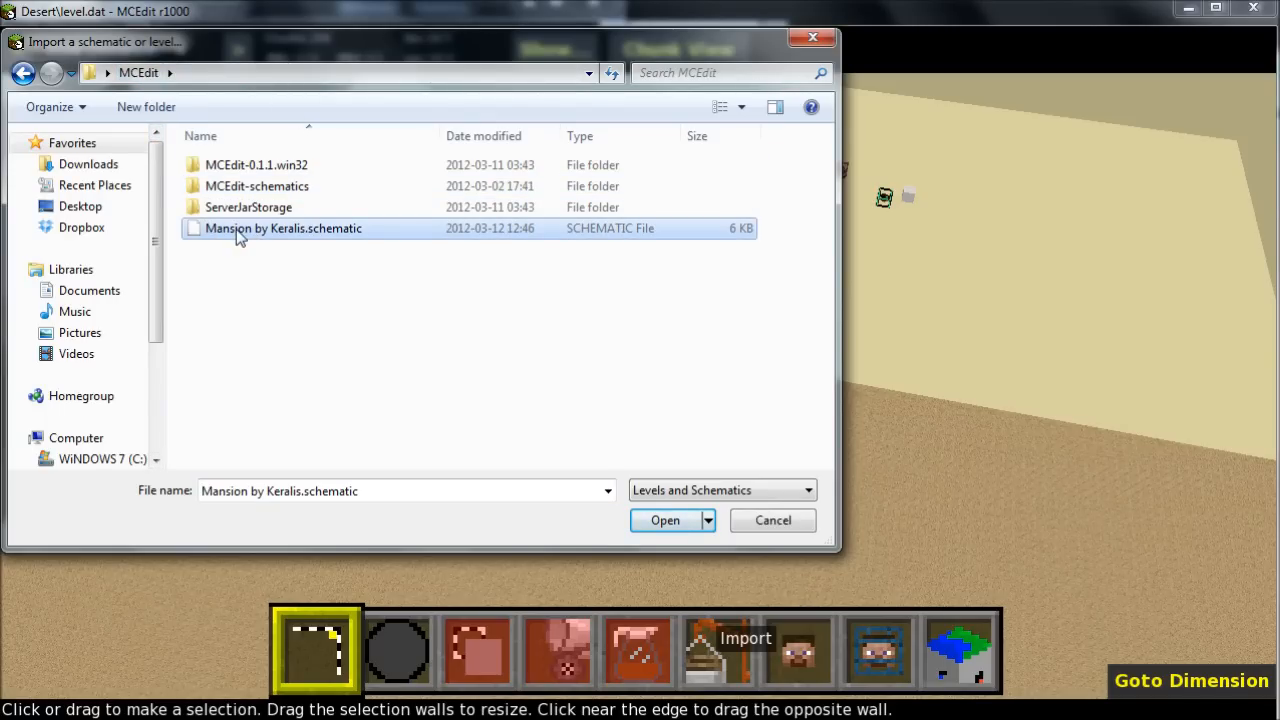
pyautogui.click(664, 520)
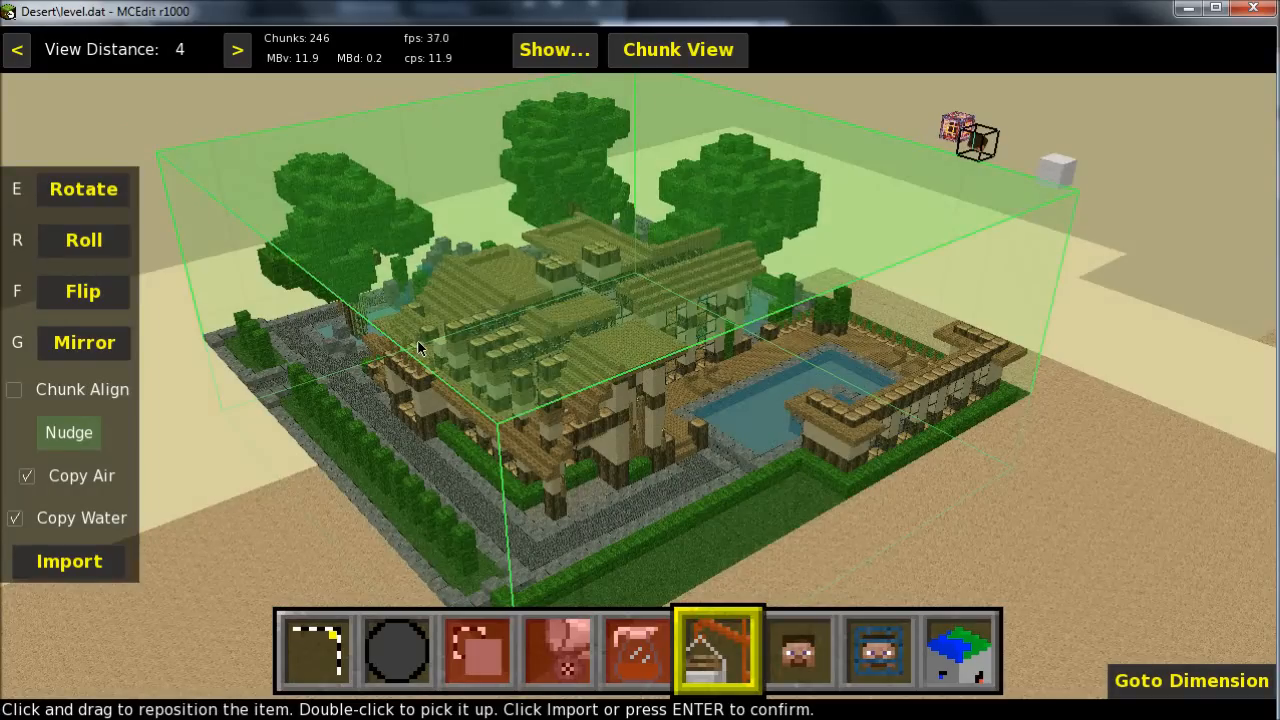
pyautogui.moveTo(69, 561)
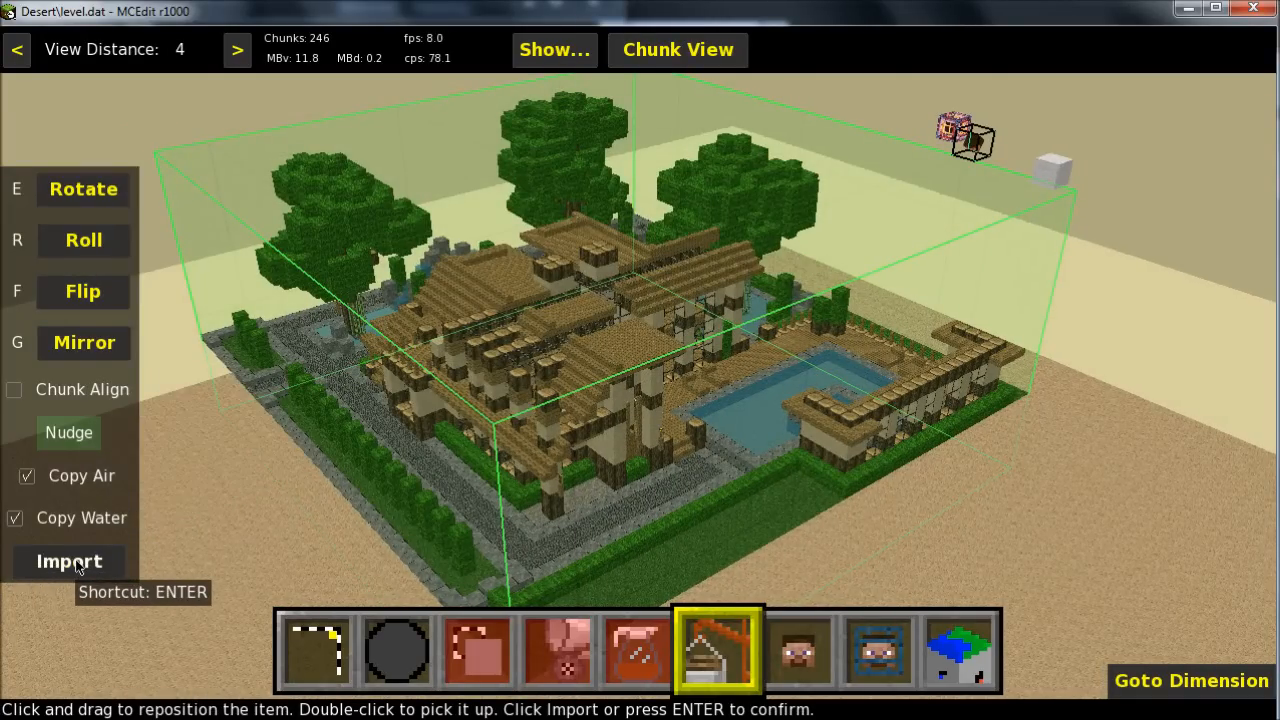
# - Confirm placing the mansion schematic on the sand
pyautogui.click(69, 561)
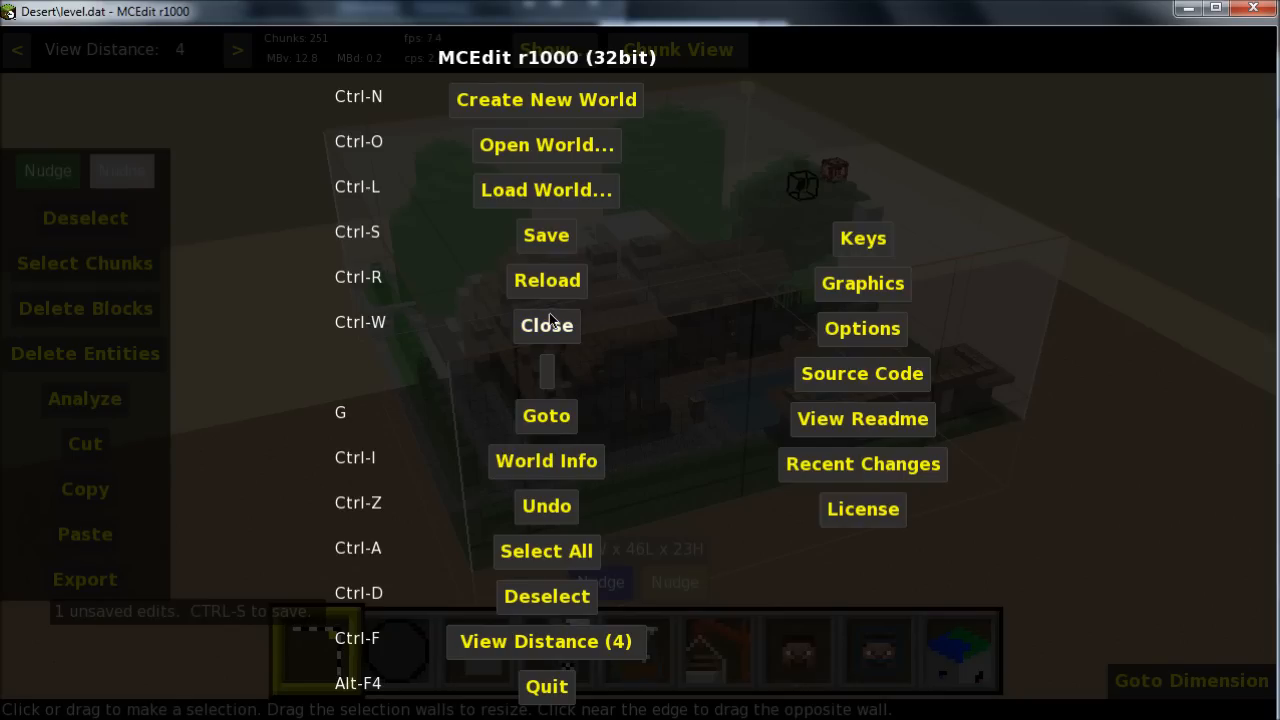
pyautogui.moveTo(546, 235)
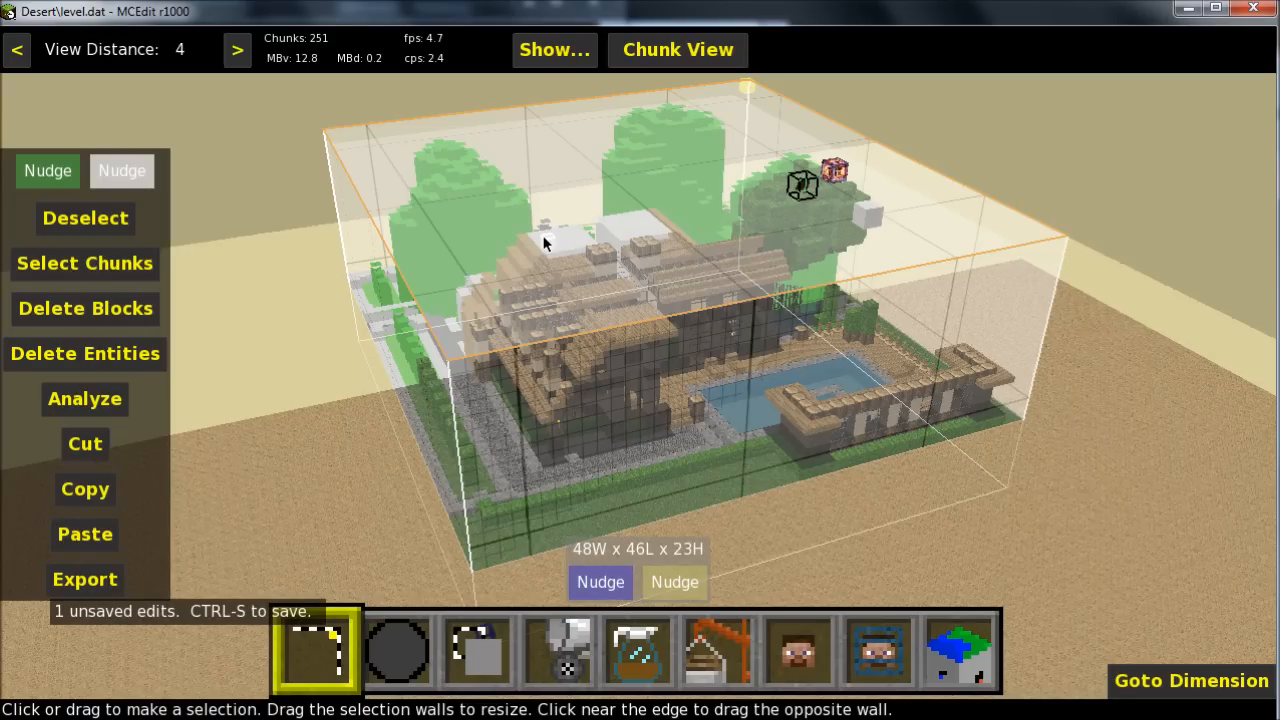
# - Save the desert world from the MCEdit menu
pyautogui.click(546, 235)
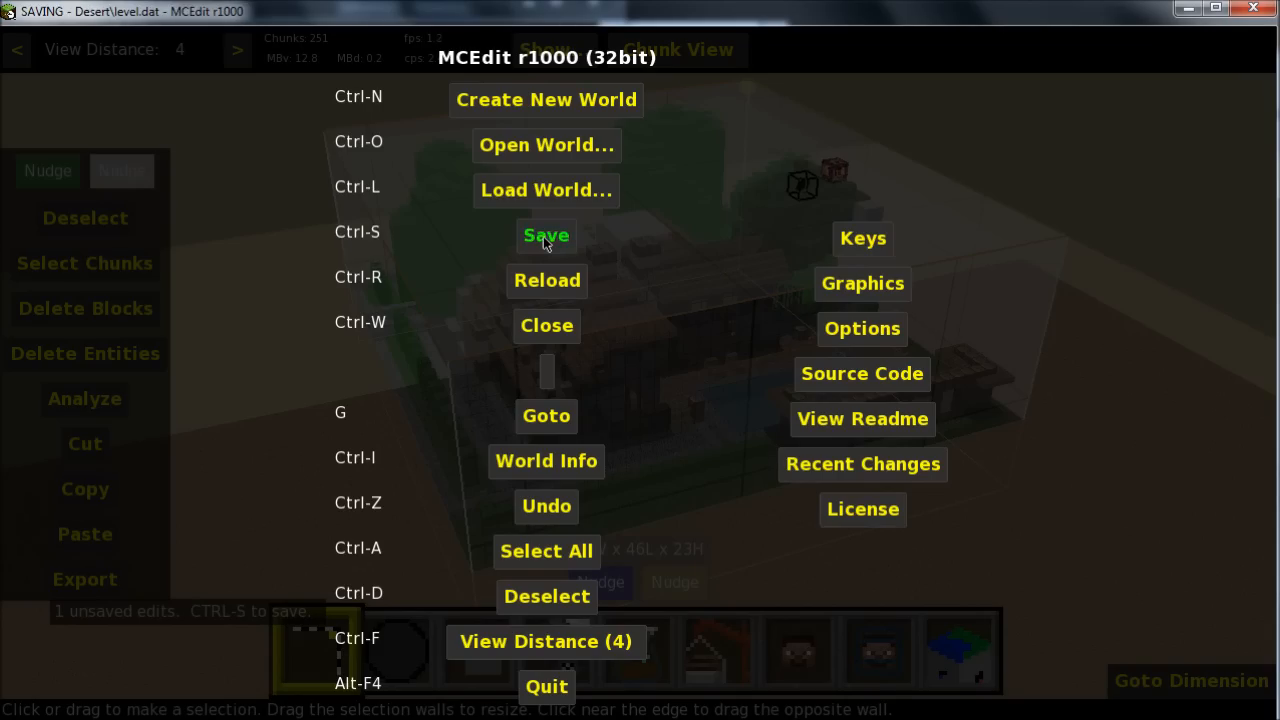
pyautogui.click(546, 235)
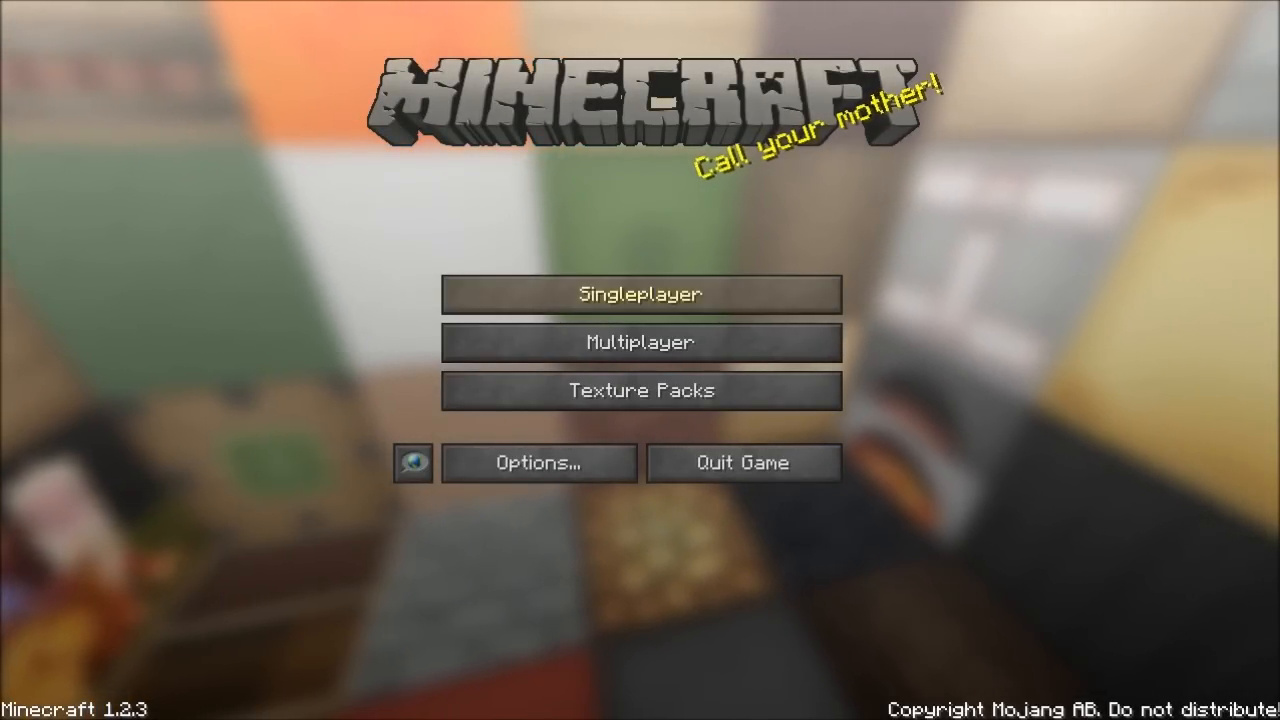
# - Start Singleplayer in Minecraft 1.2.3 to load the desert world
pyautogui.click(640, 293)
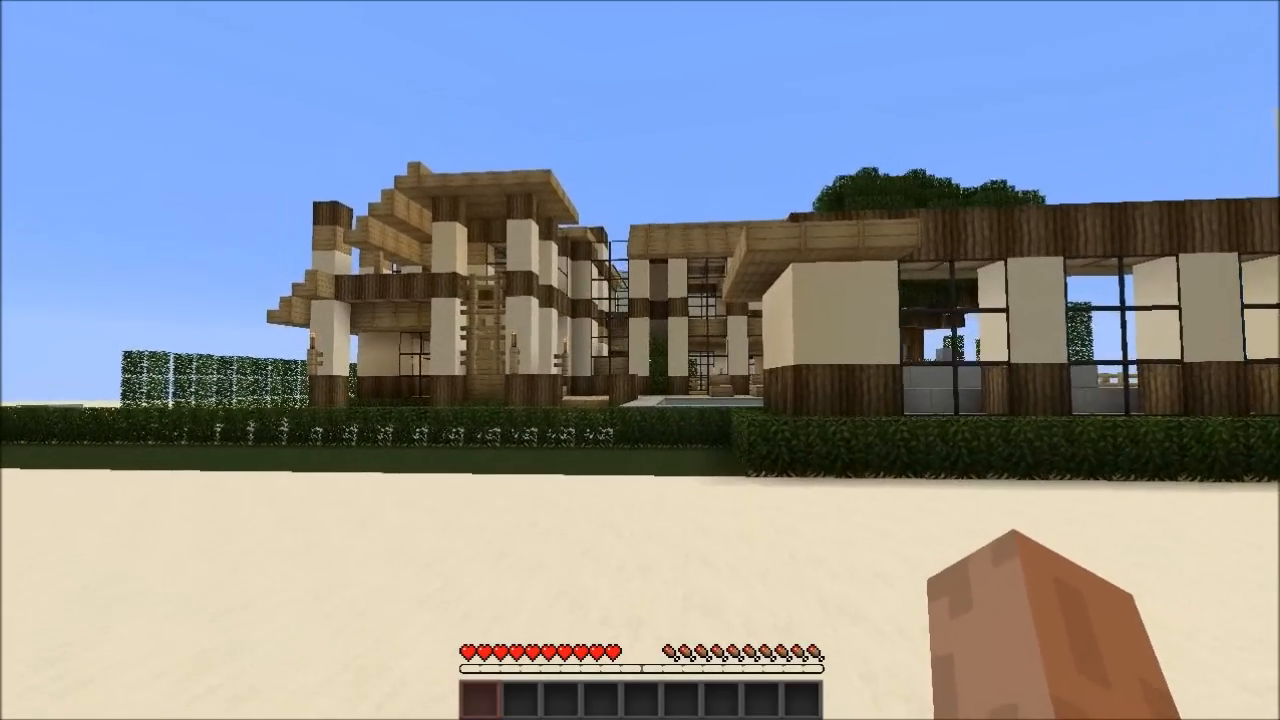
pyautogui.moveTo(640, 360)
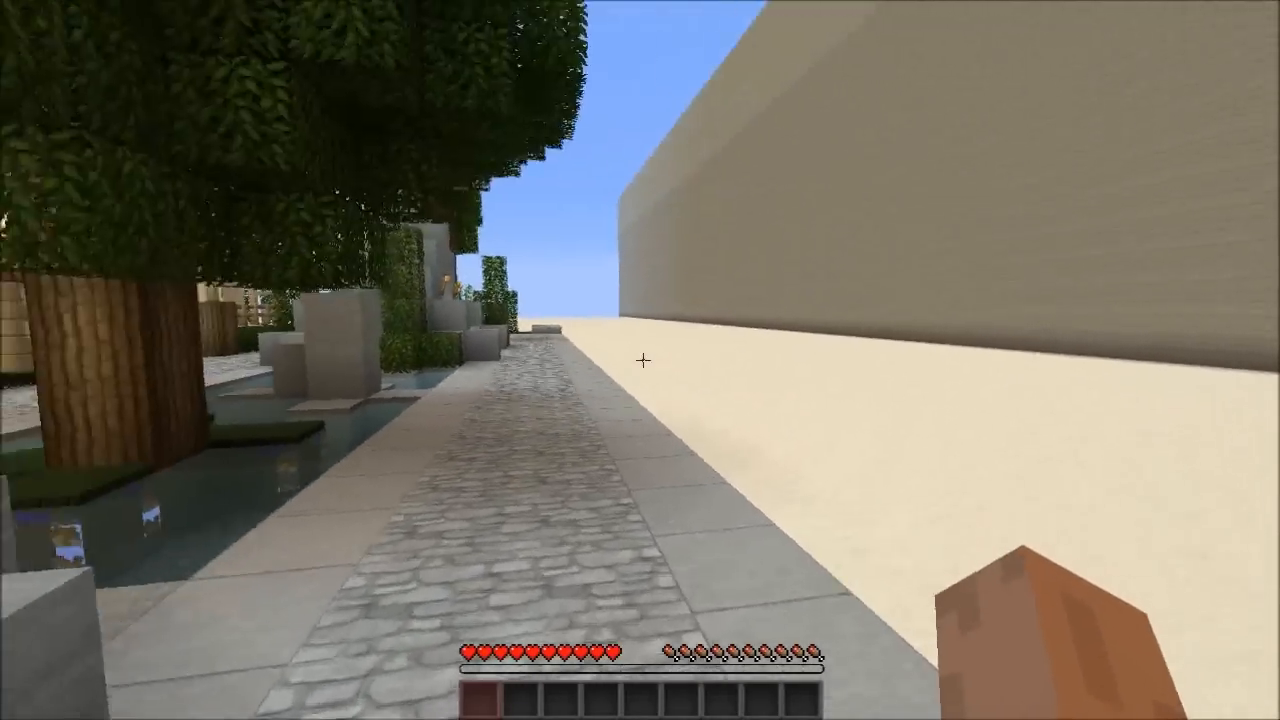
pyautogui.moveTo(640, 360)
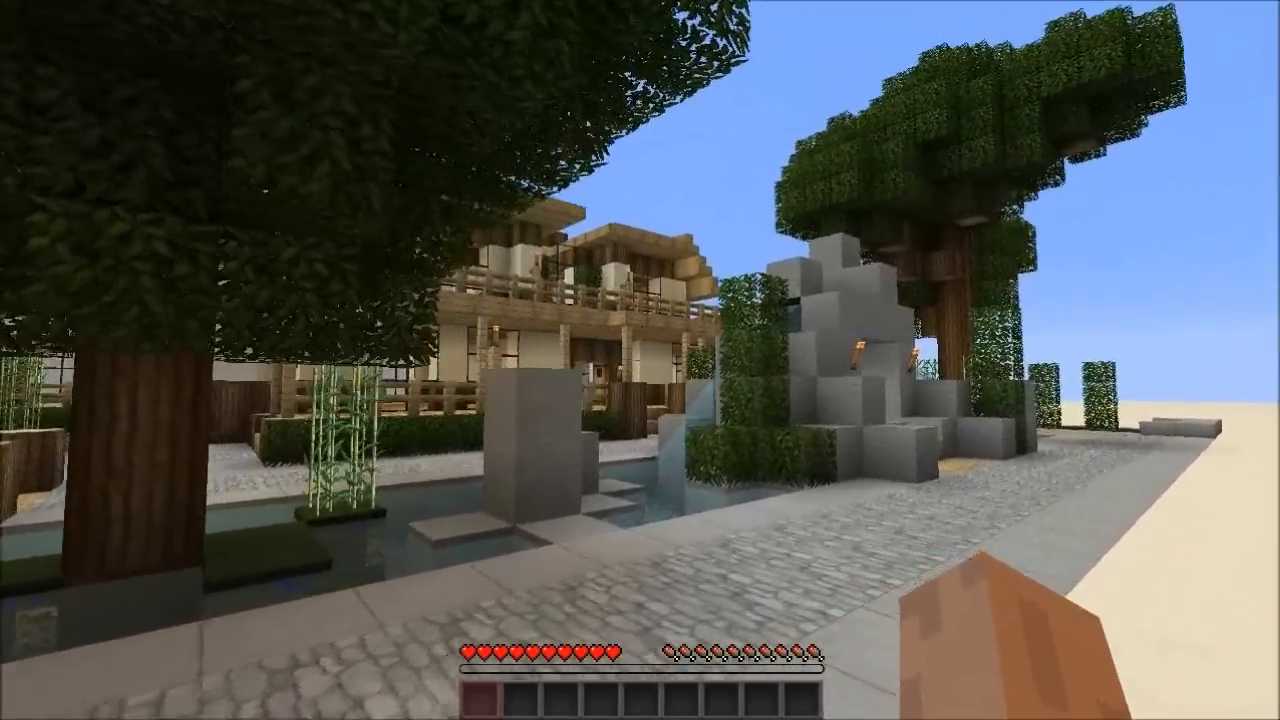